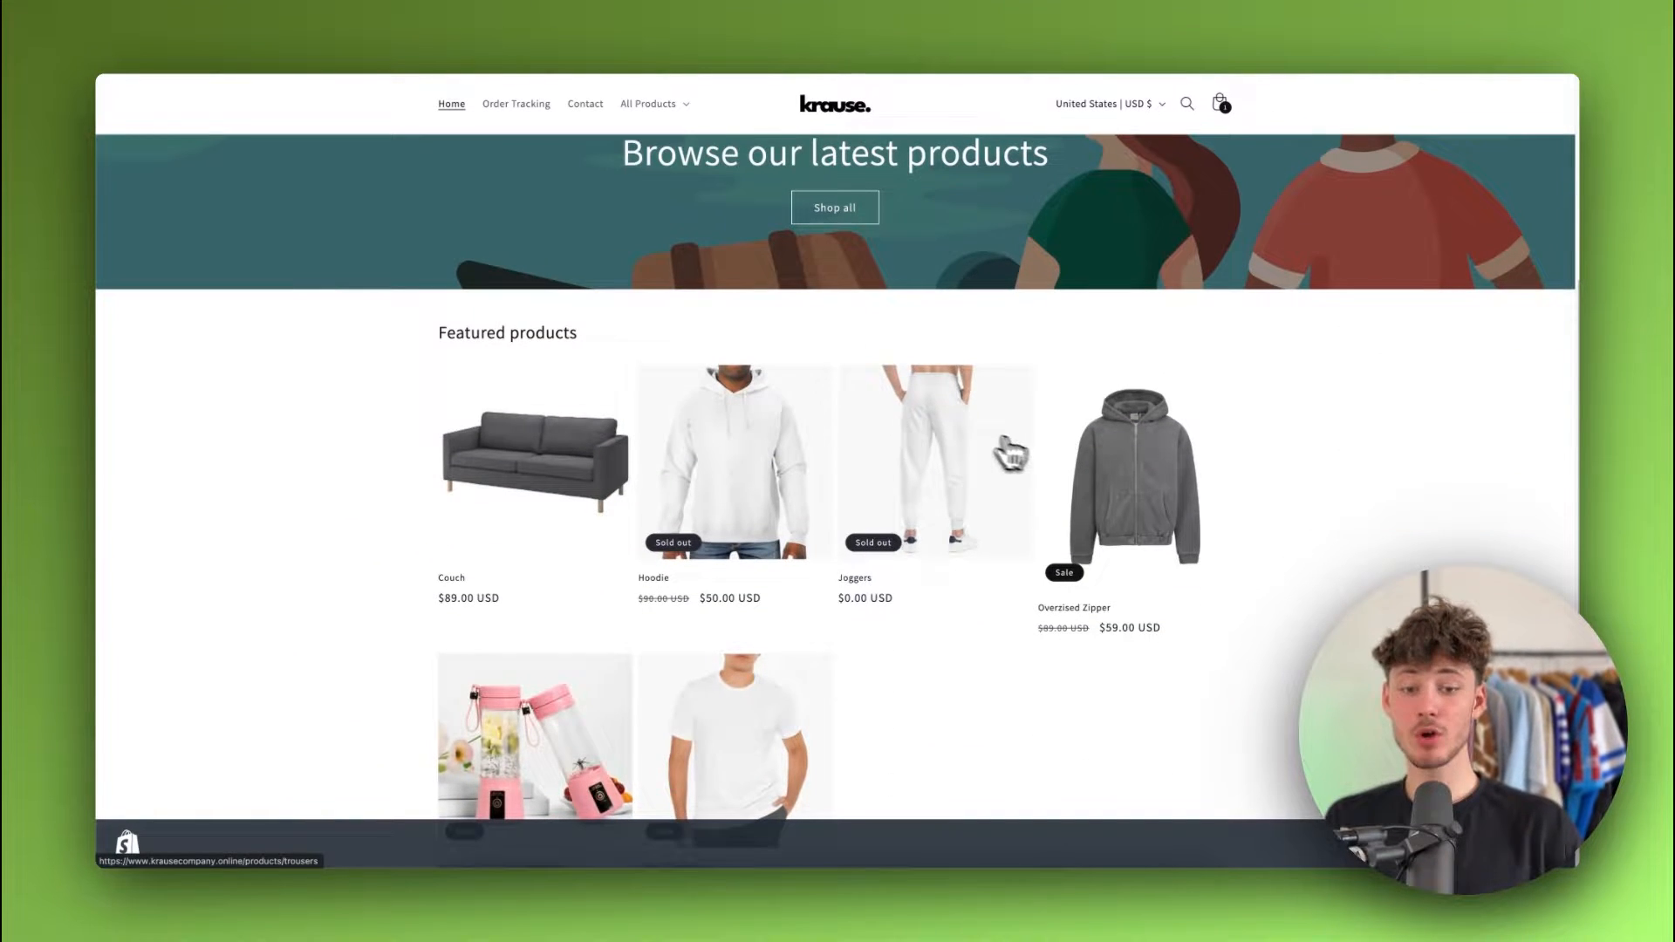
- Buy the Overzised Zipper now and scroll checkout to the $59 payment section
click(1131, 475)
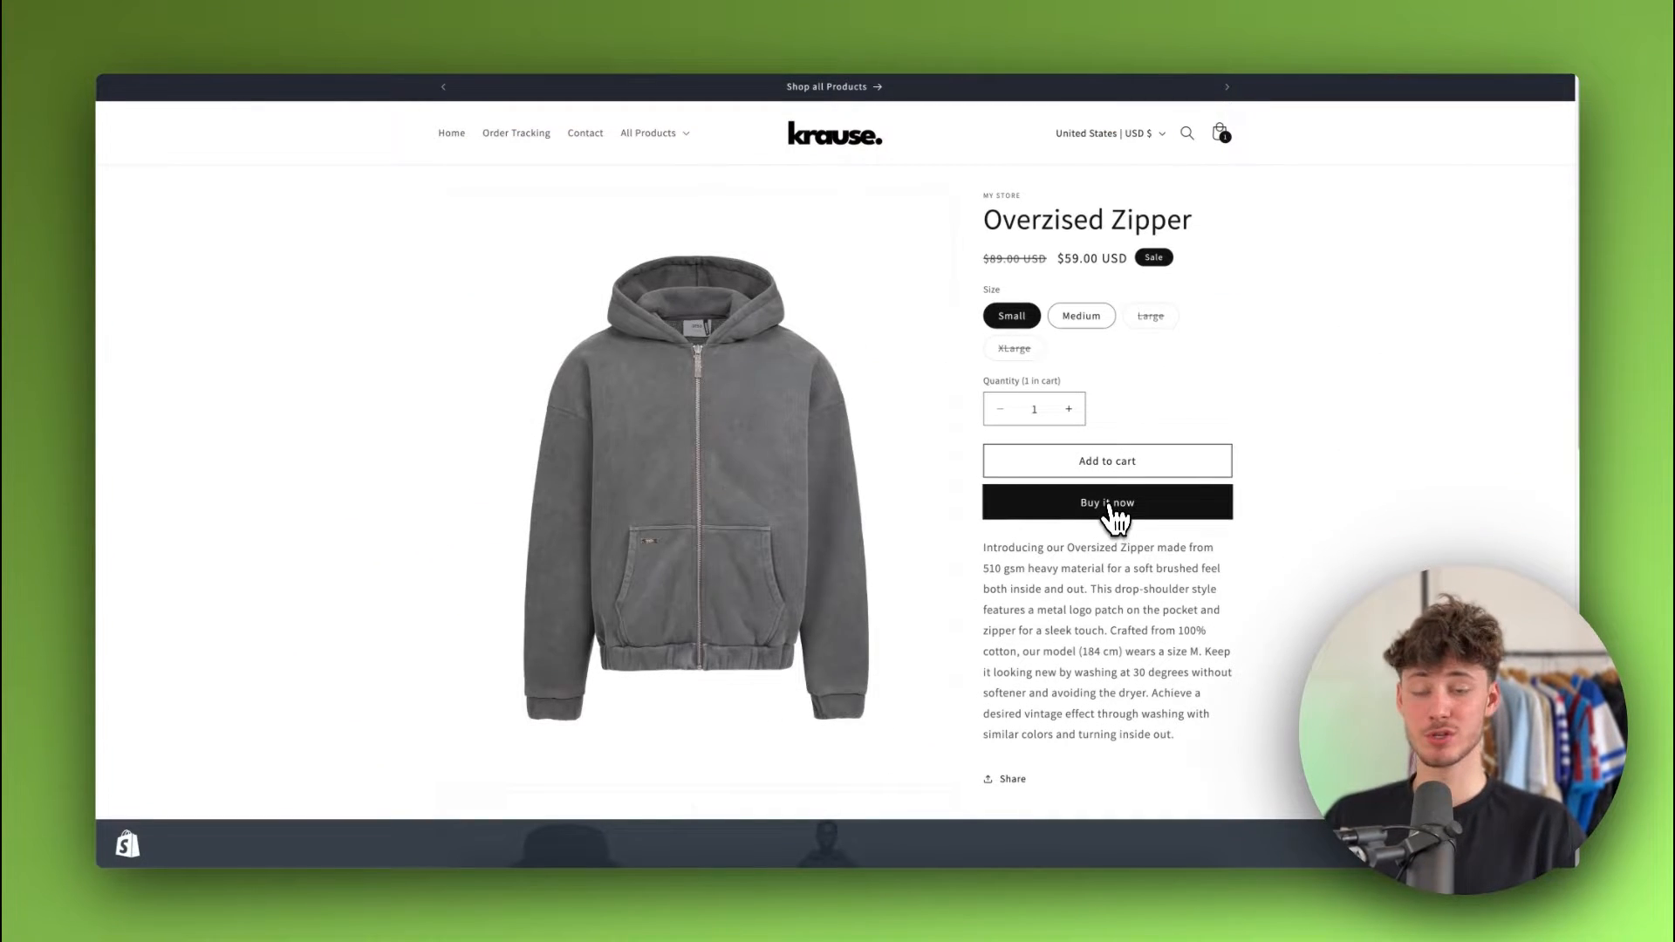
click(1107, 503)
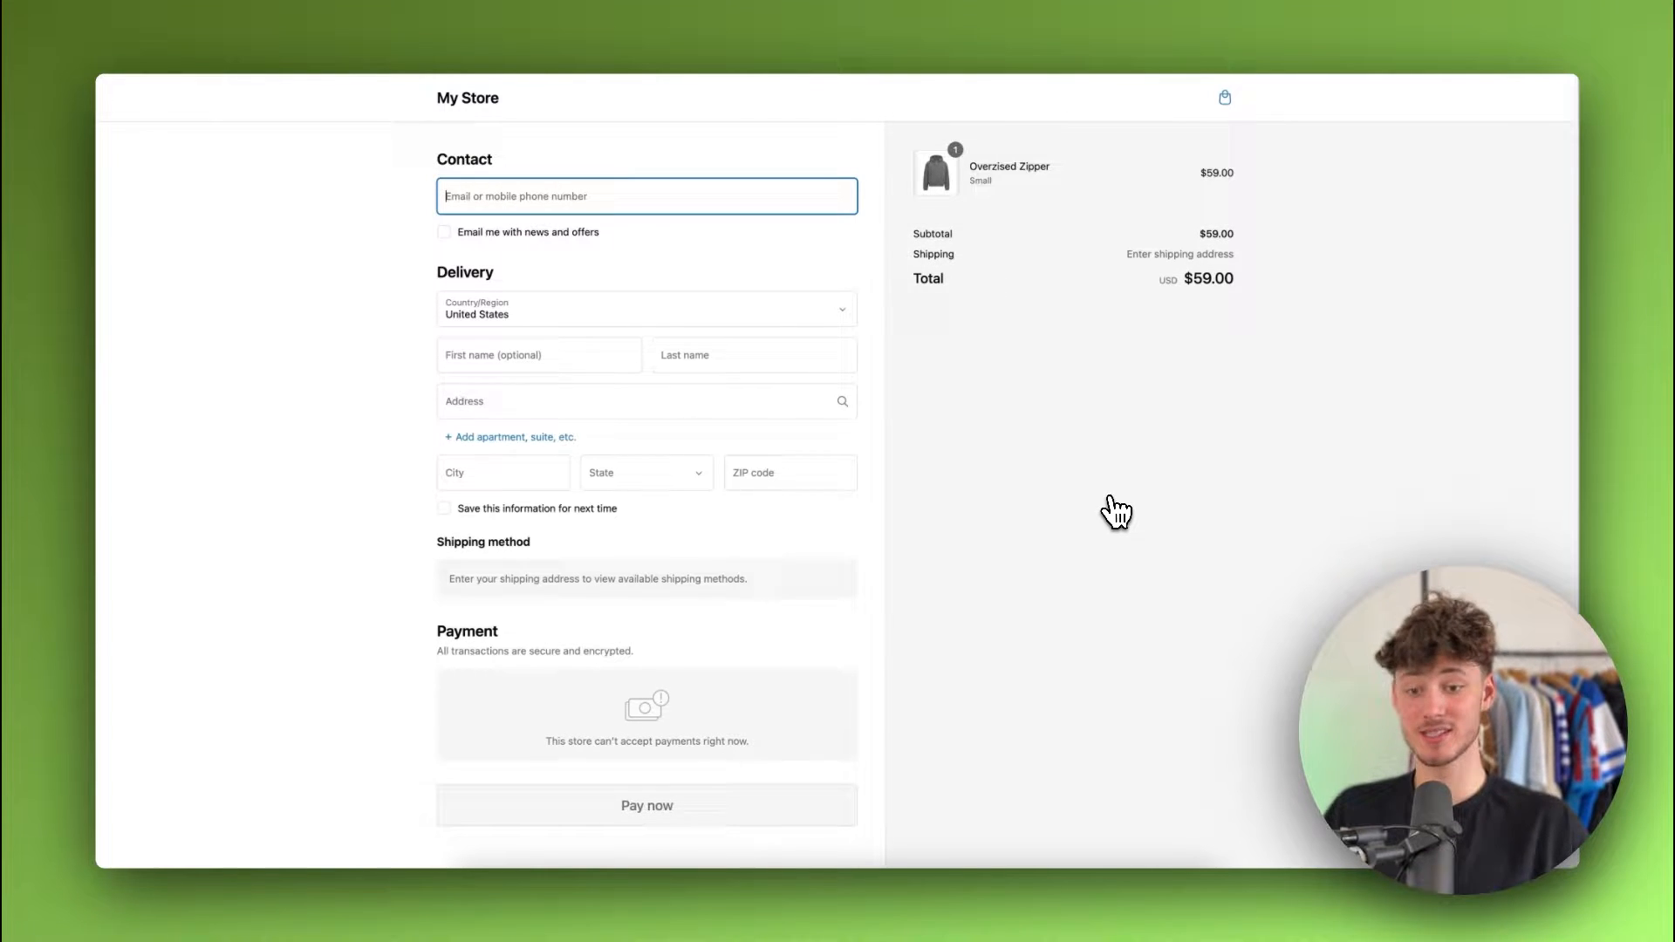
scroll(down, 3)
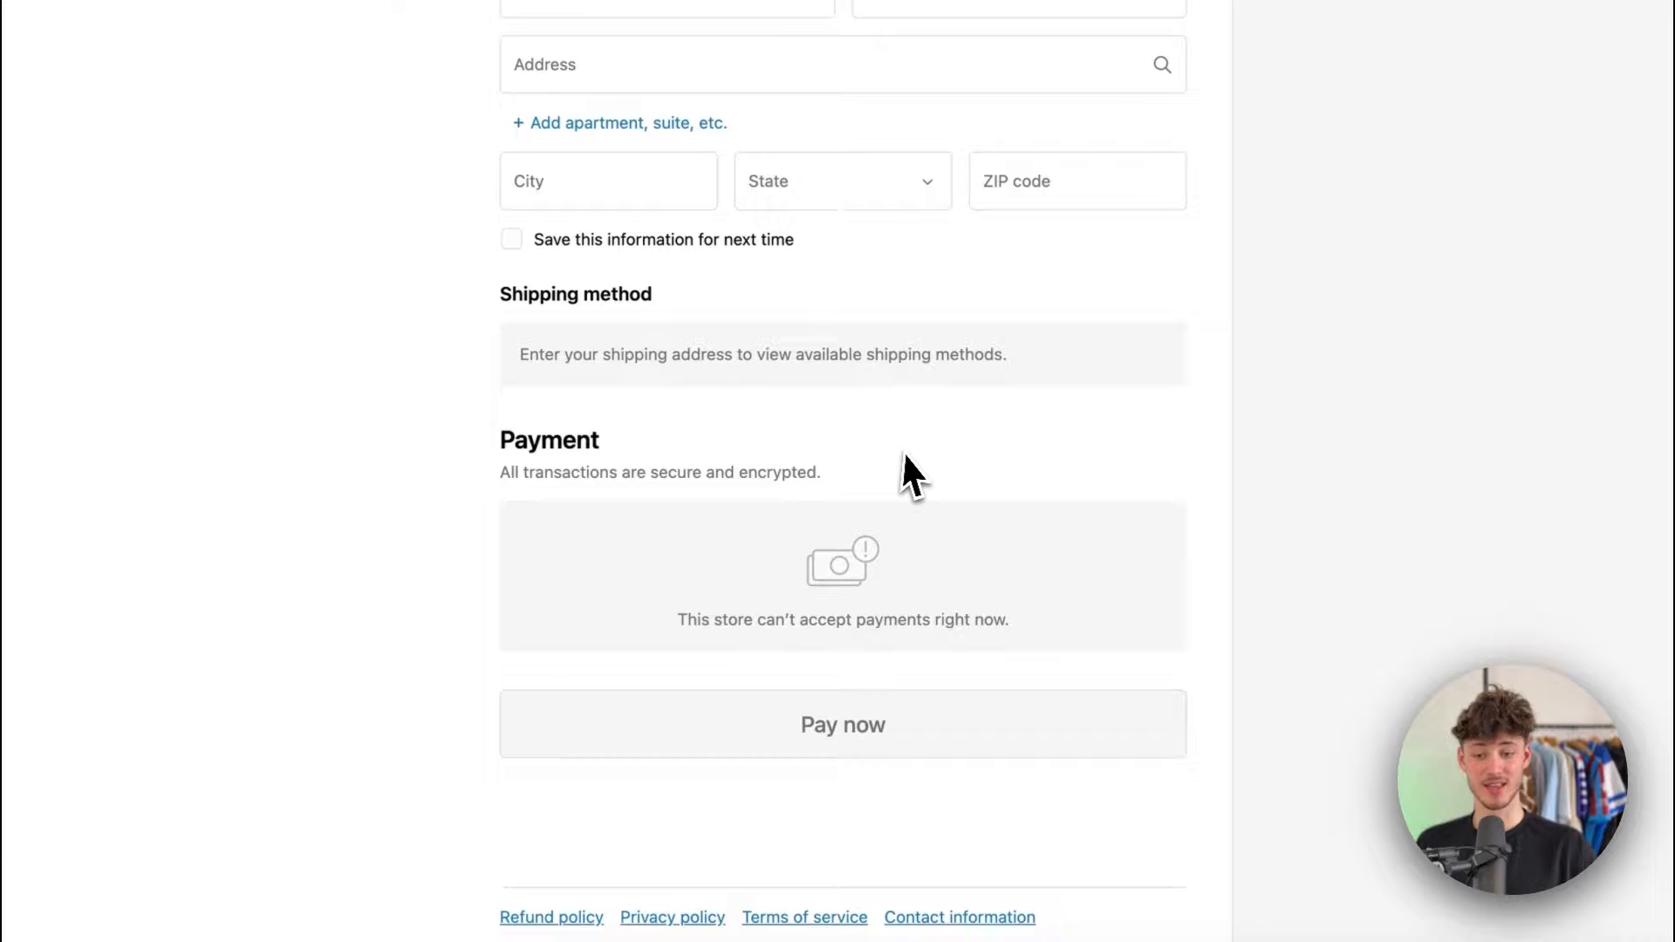
mouse_move(708, 625)
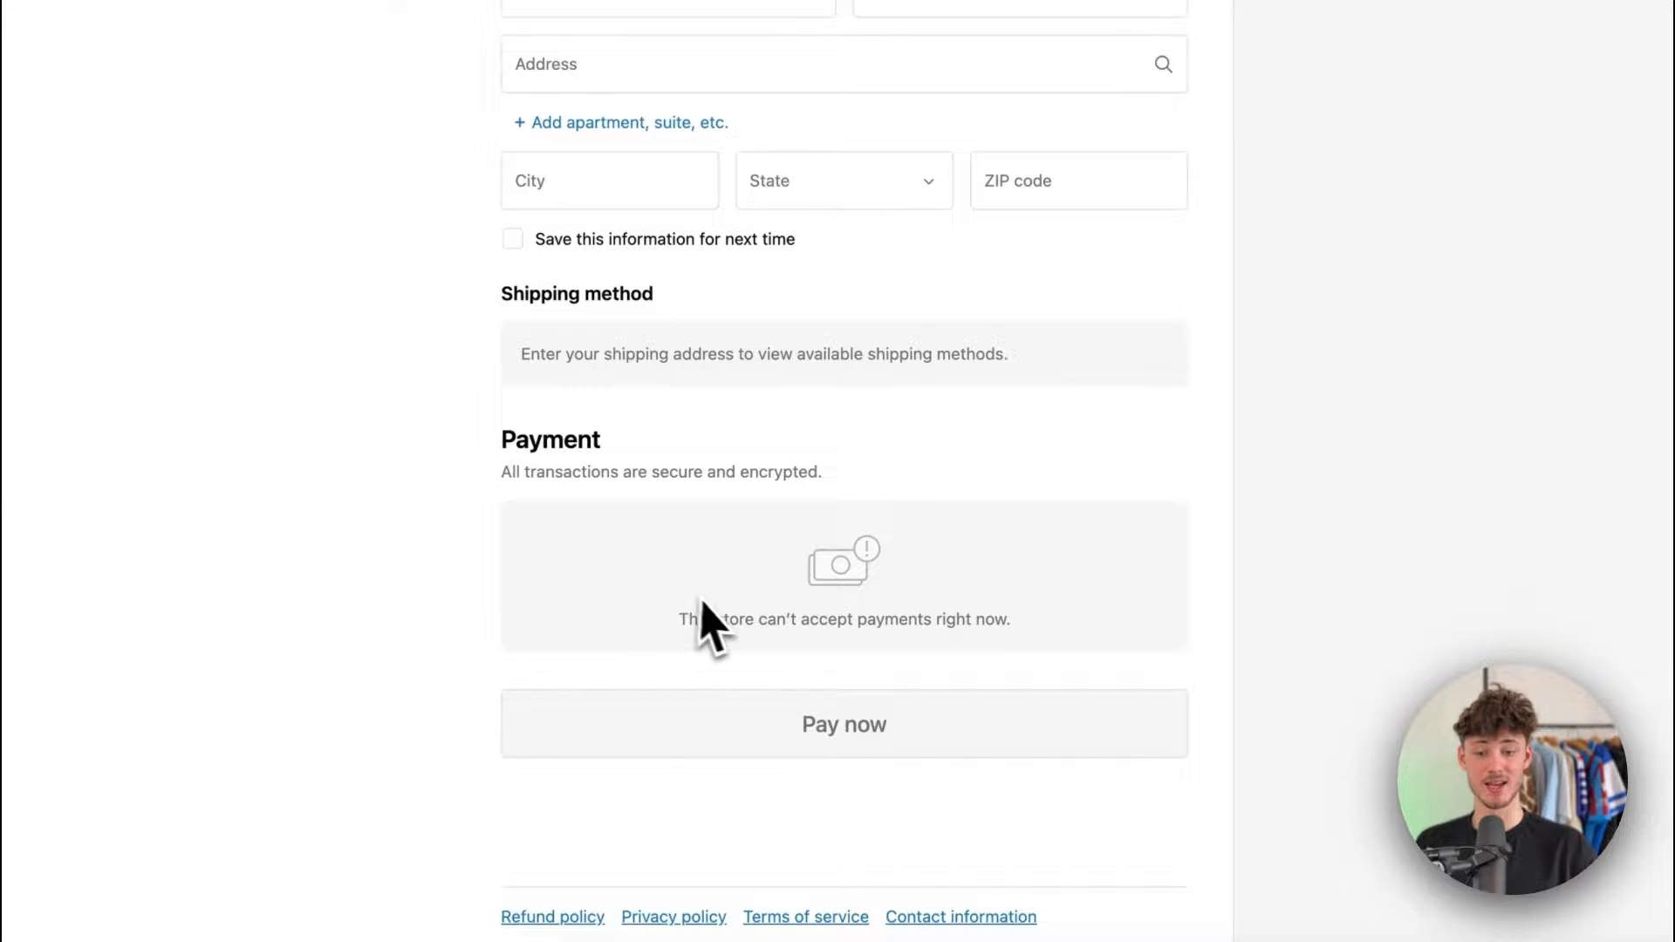
mouse_move(1052, 636)
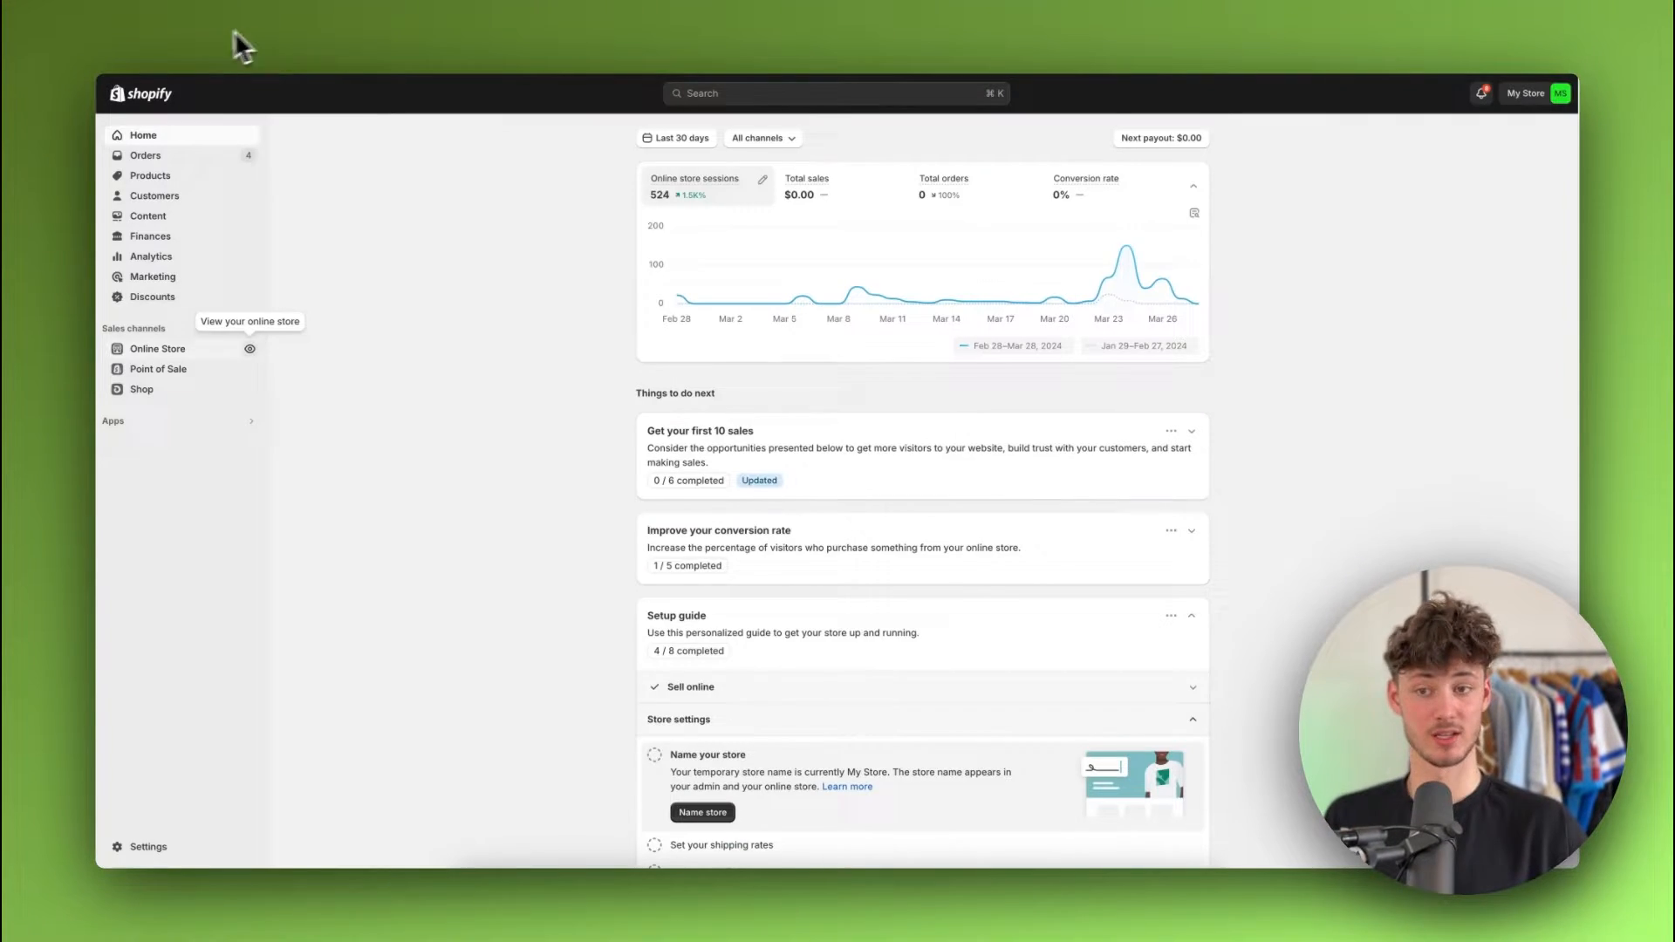
mouse_move(454, 326)
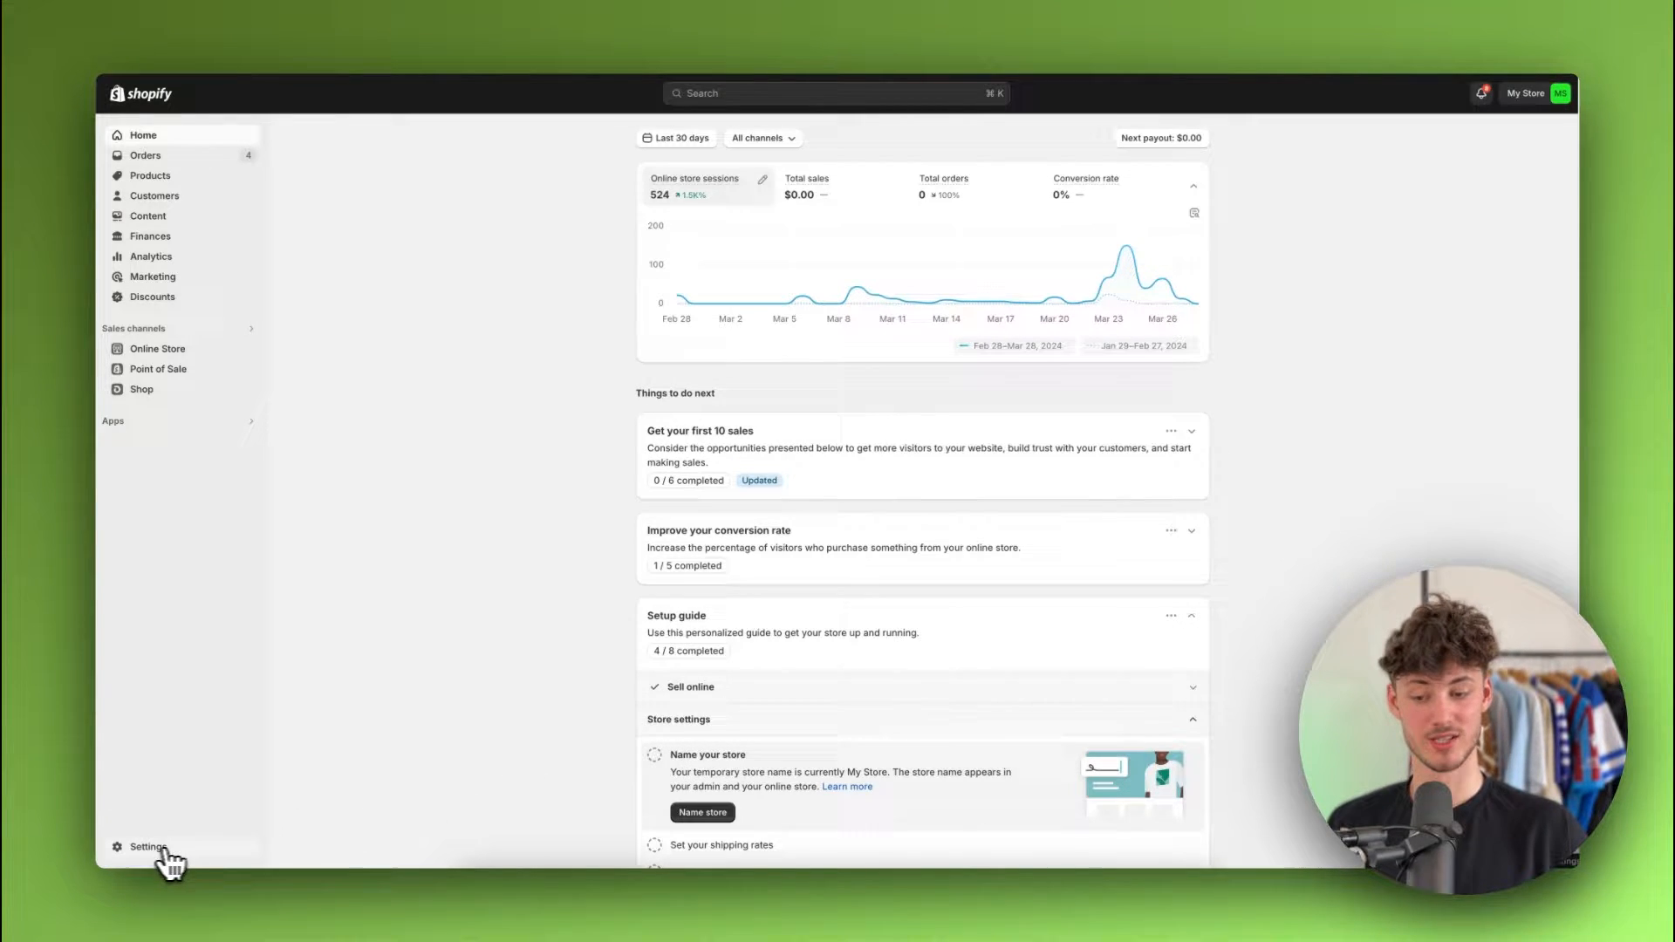
- Open Settings from the admin sidebar to reach the store details page
click(147, 847)
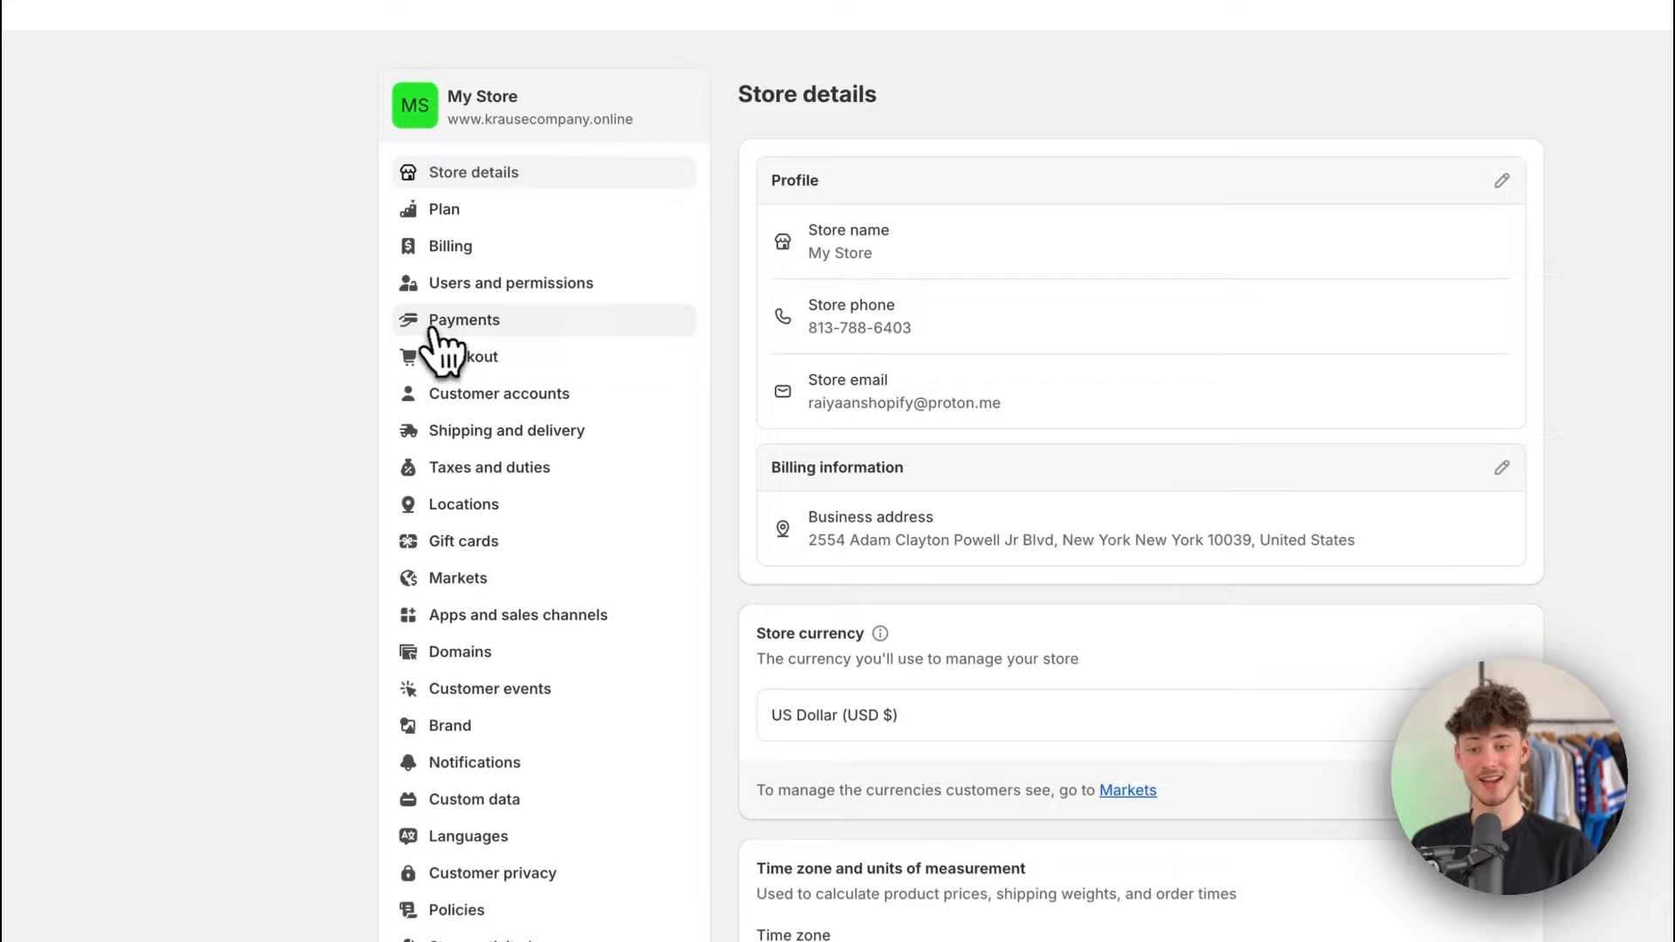
- Open Payments settings and start the Shopify Payments account setup
click(463, 319)
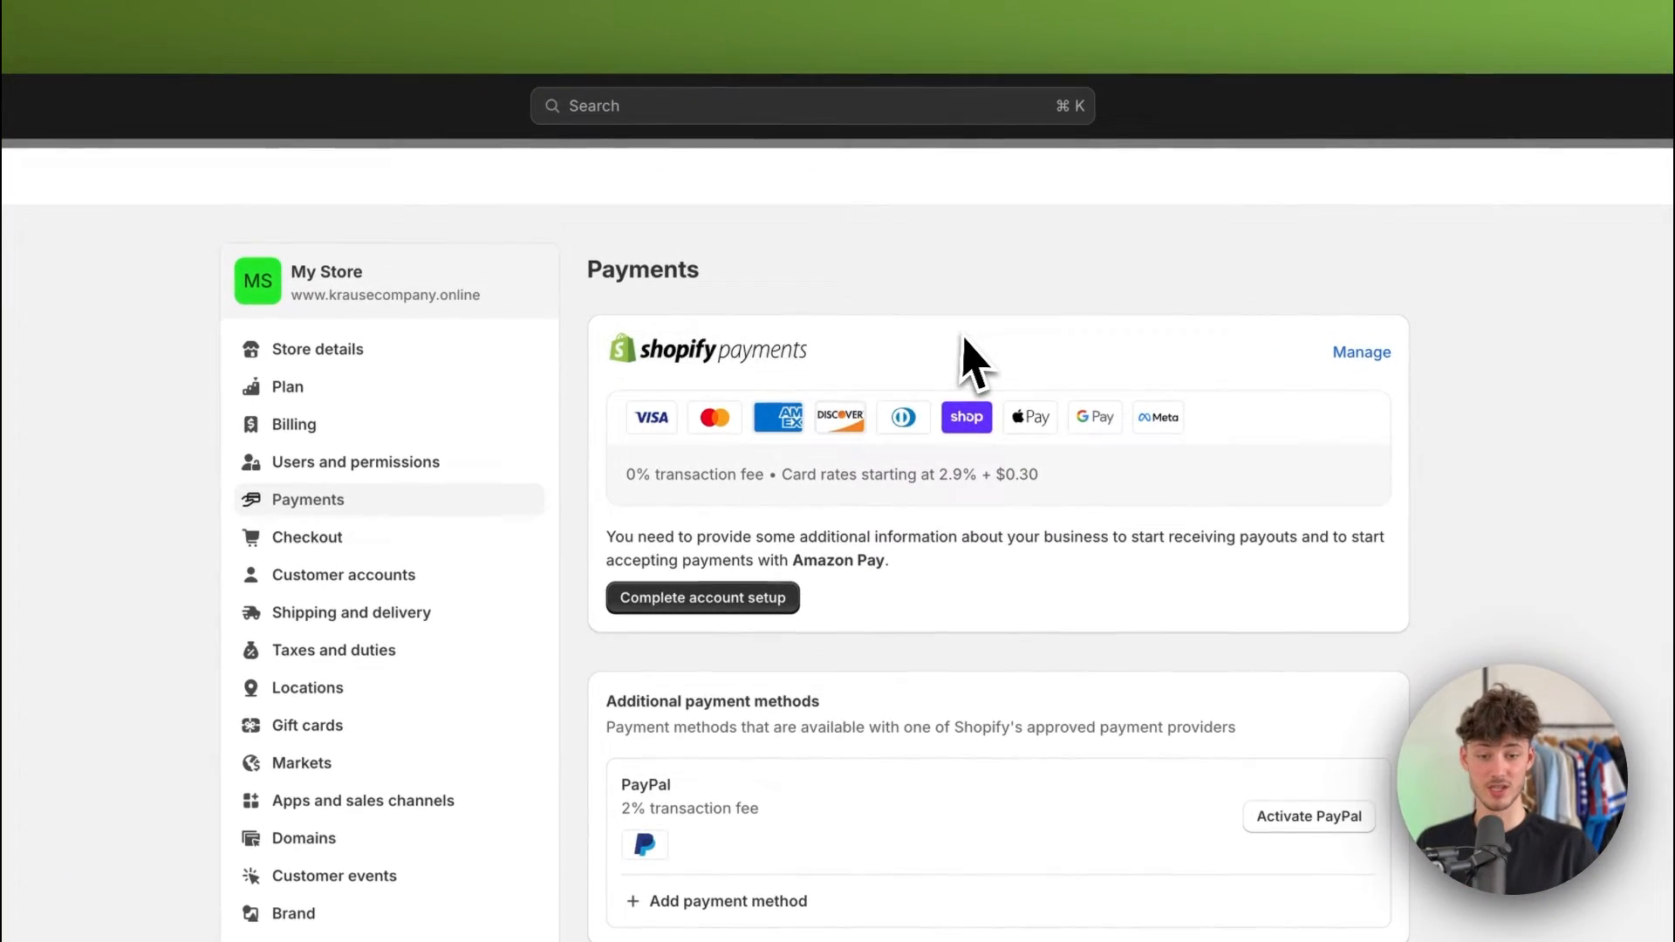
mouse_move(844, 438)
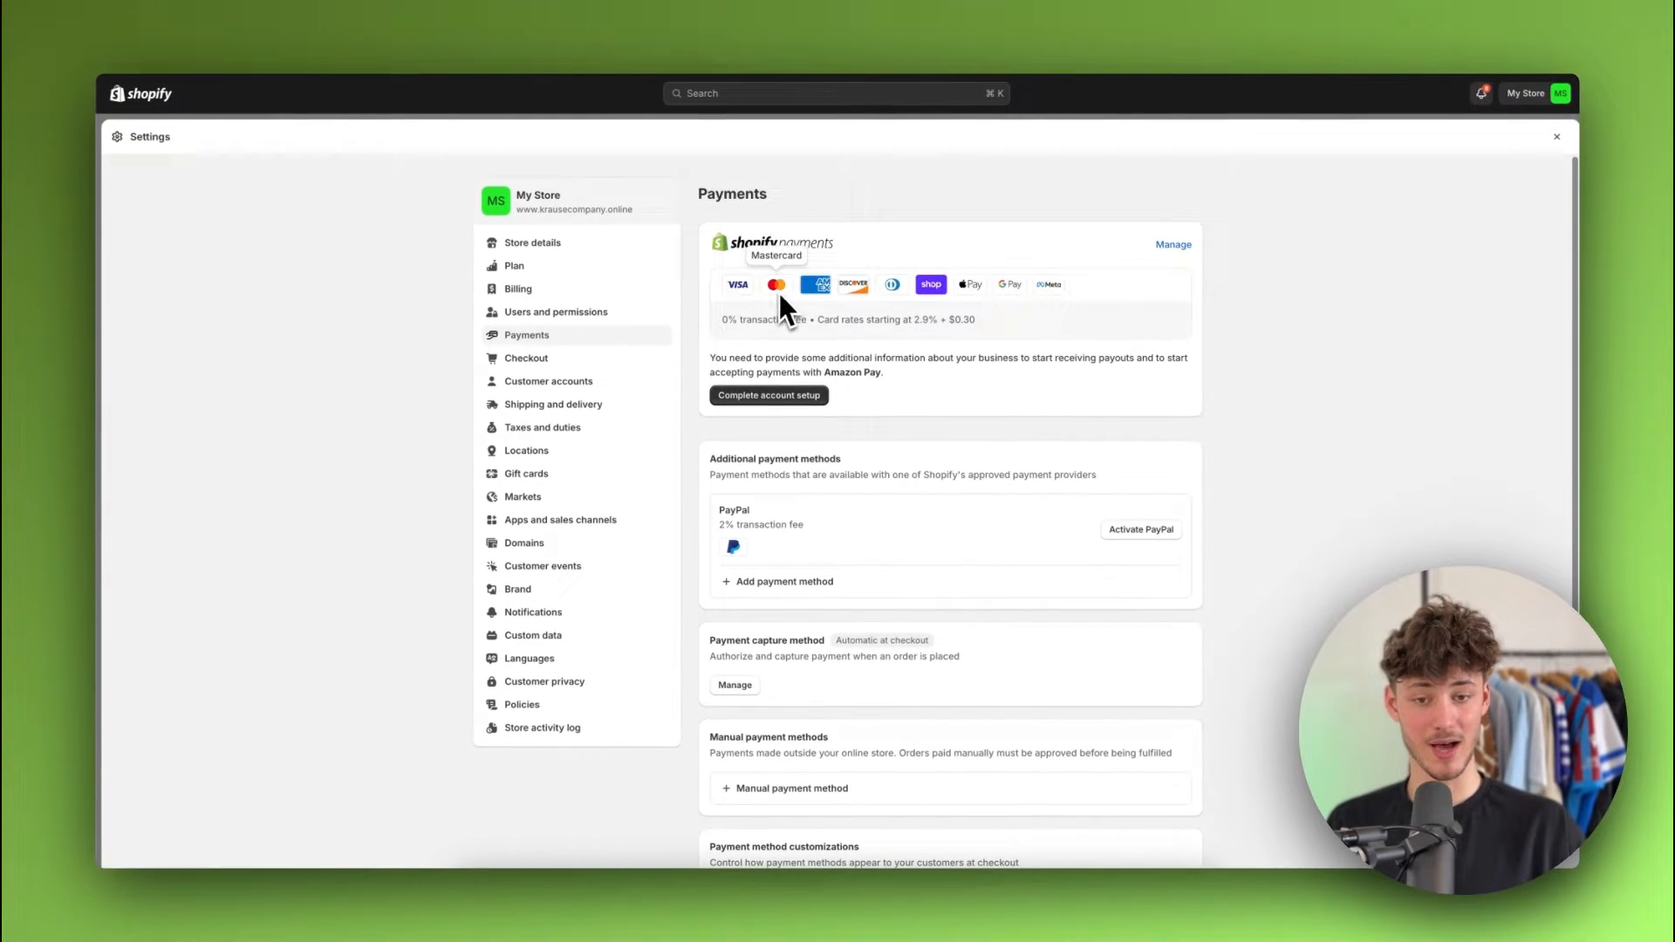
mouse_move(851, 303)
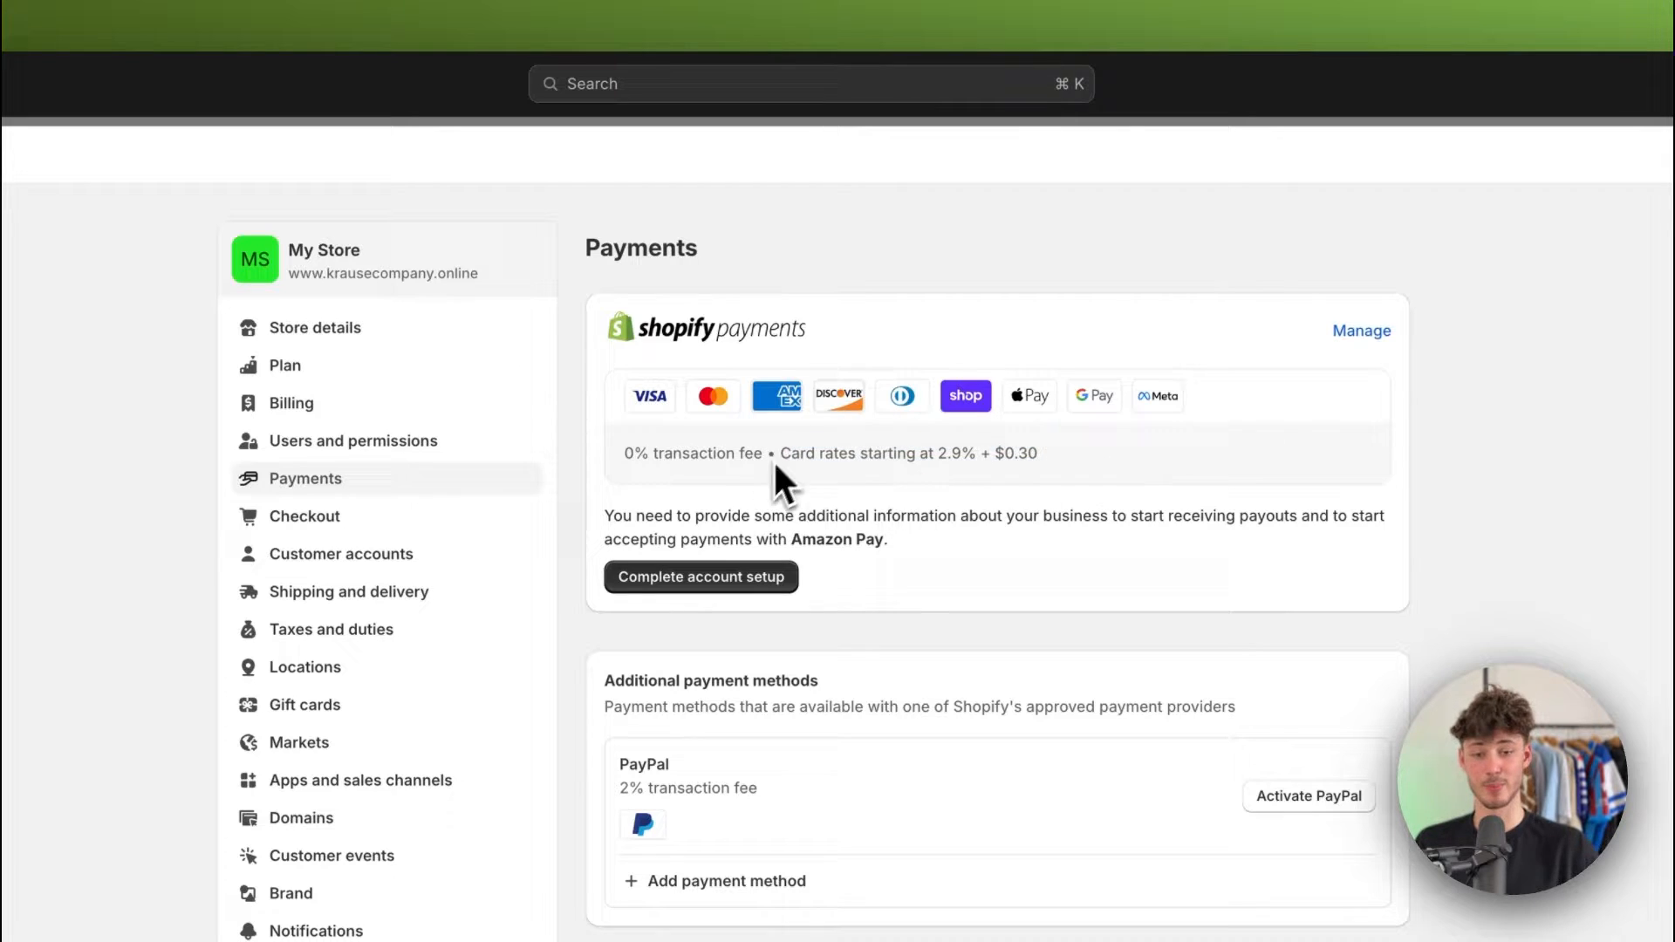
mouse_move(876, 396)
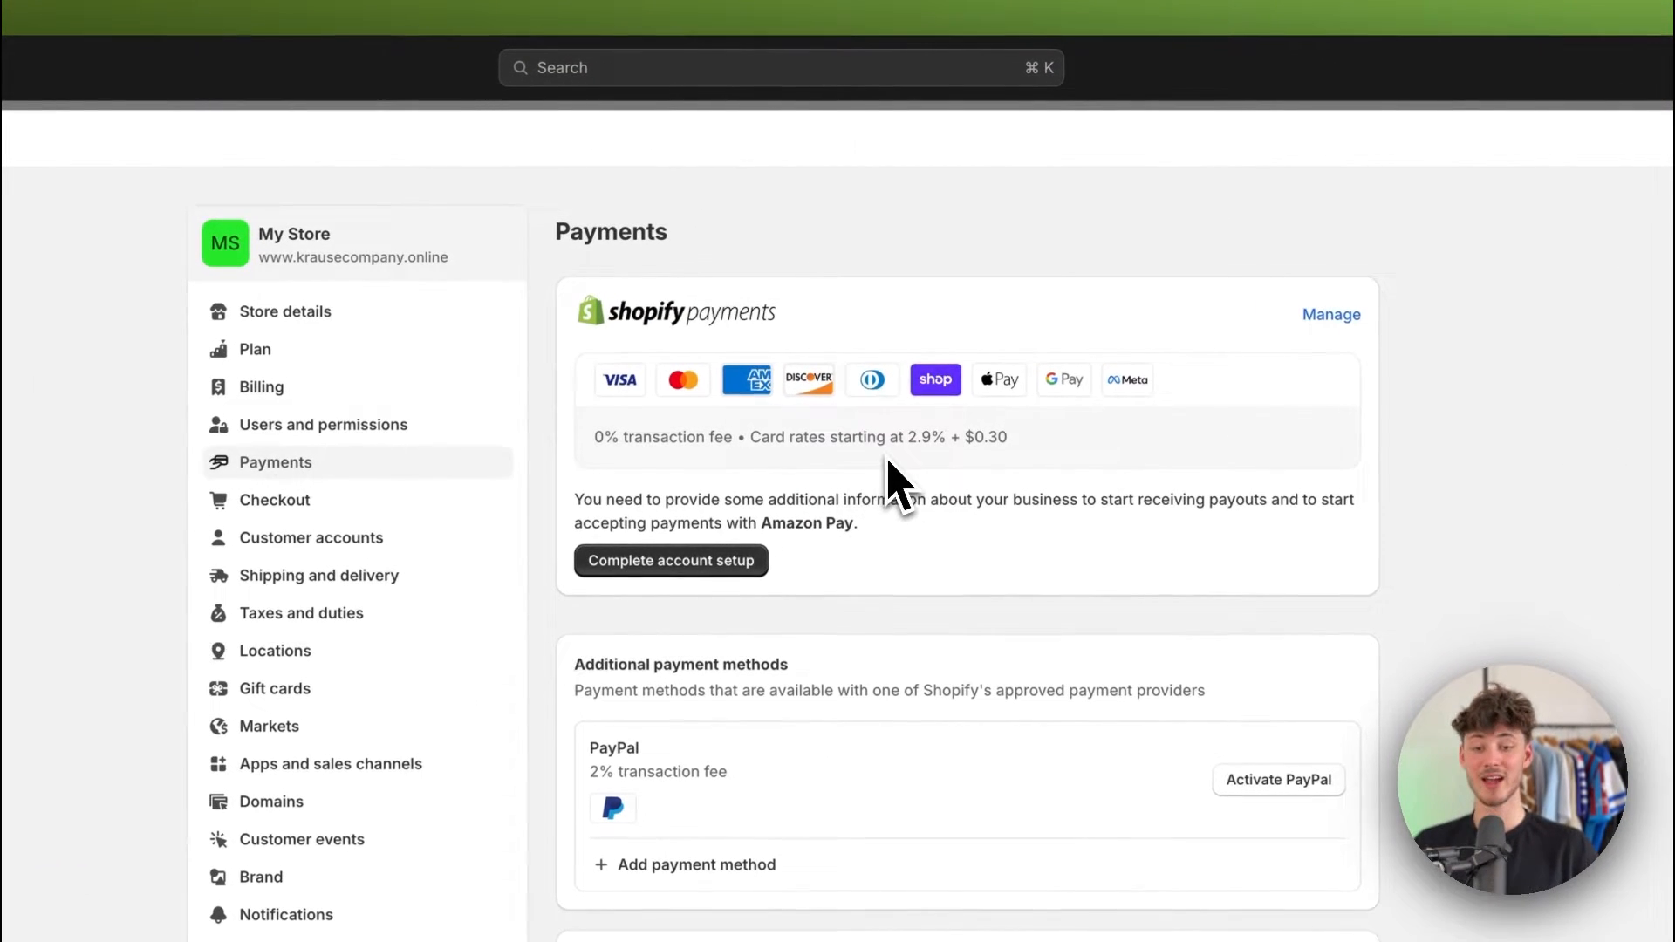
click(670, 560)
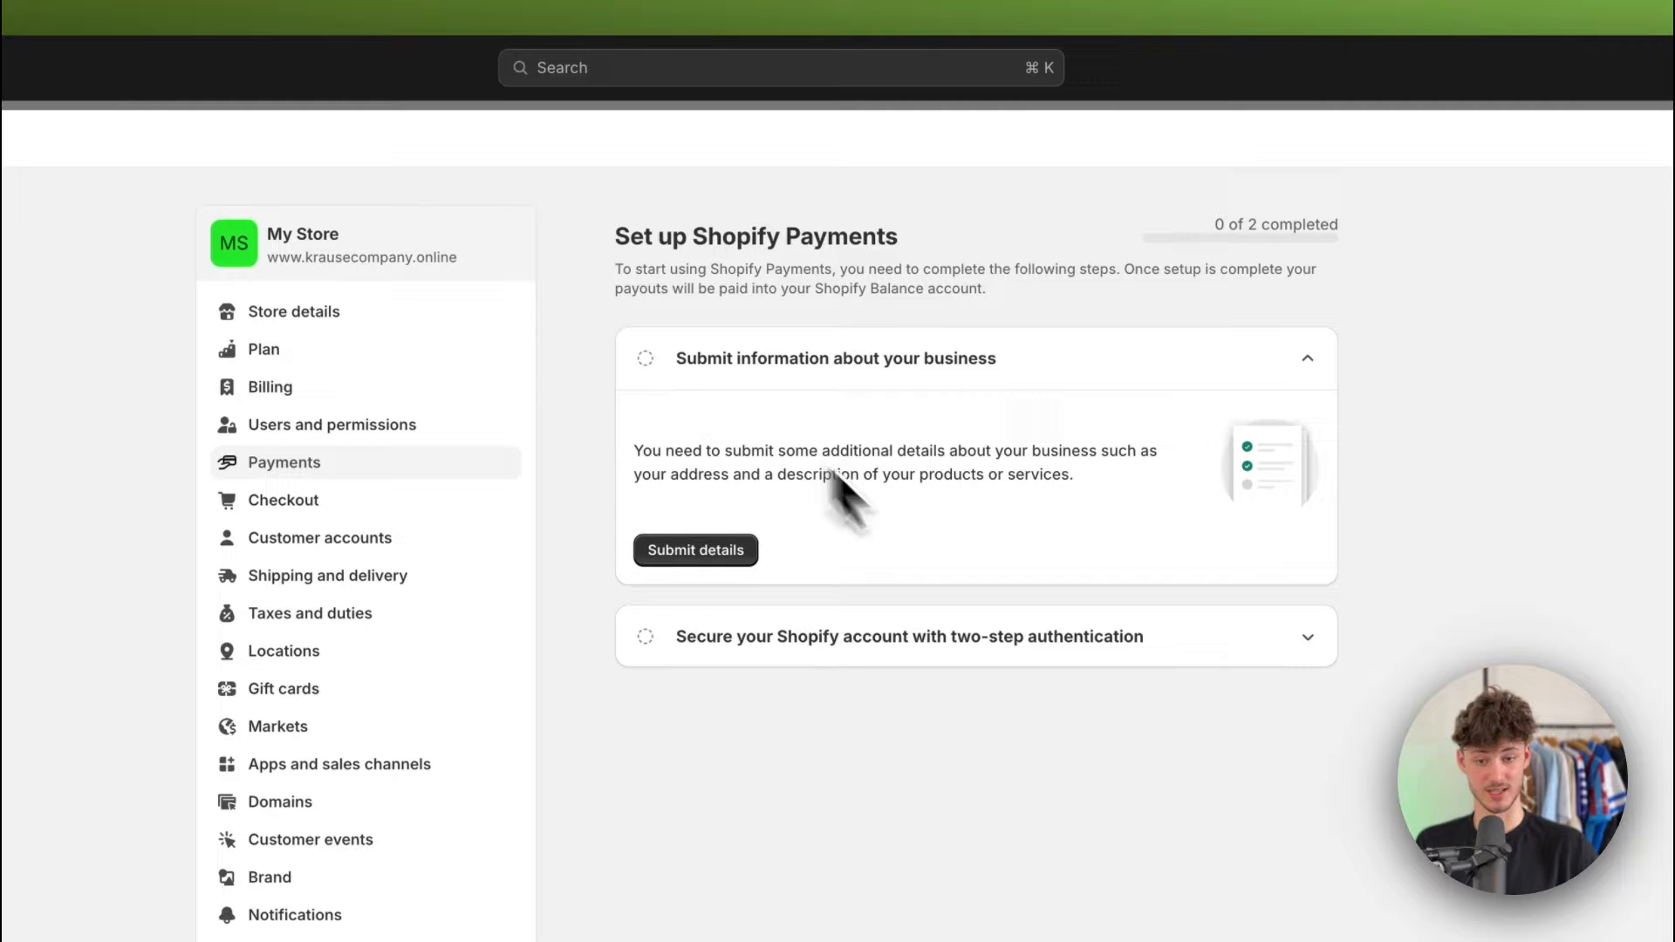
- Return to the Payments overview and begin adding another payment method
click(284, 462)
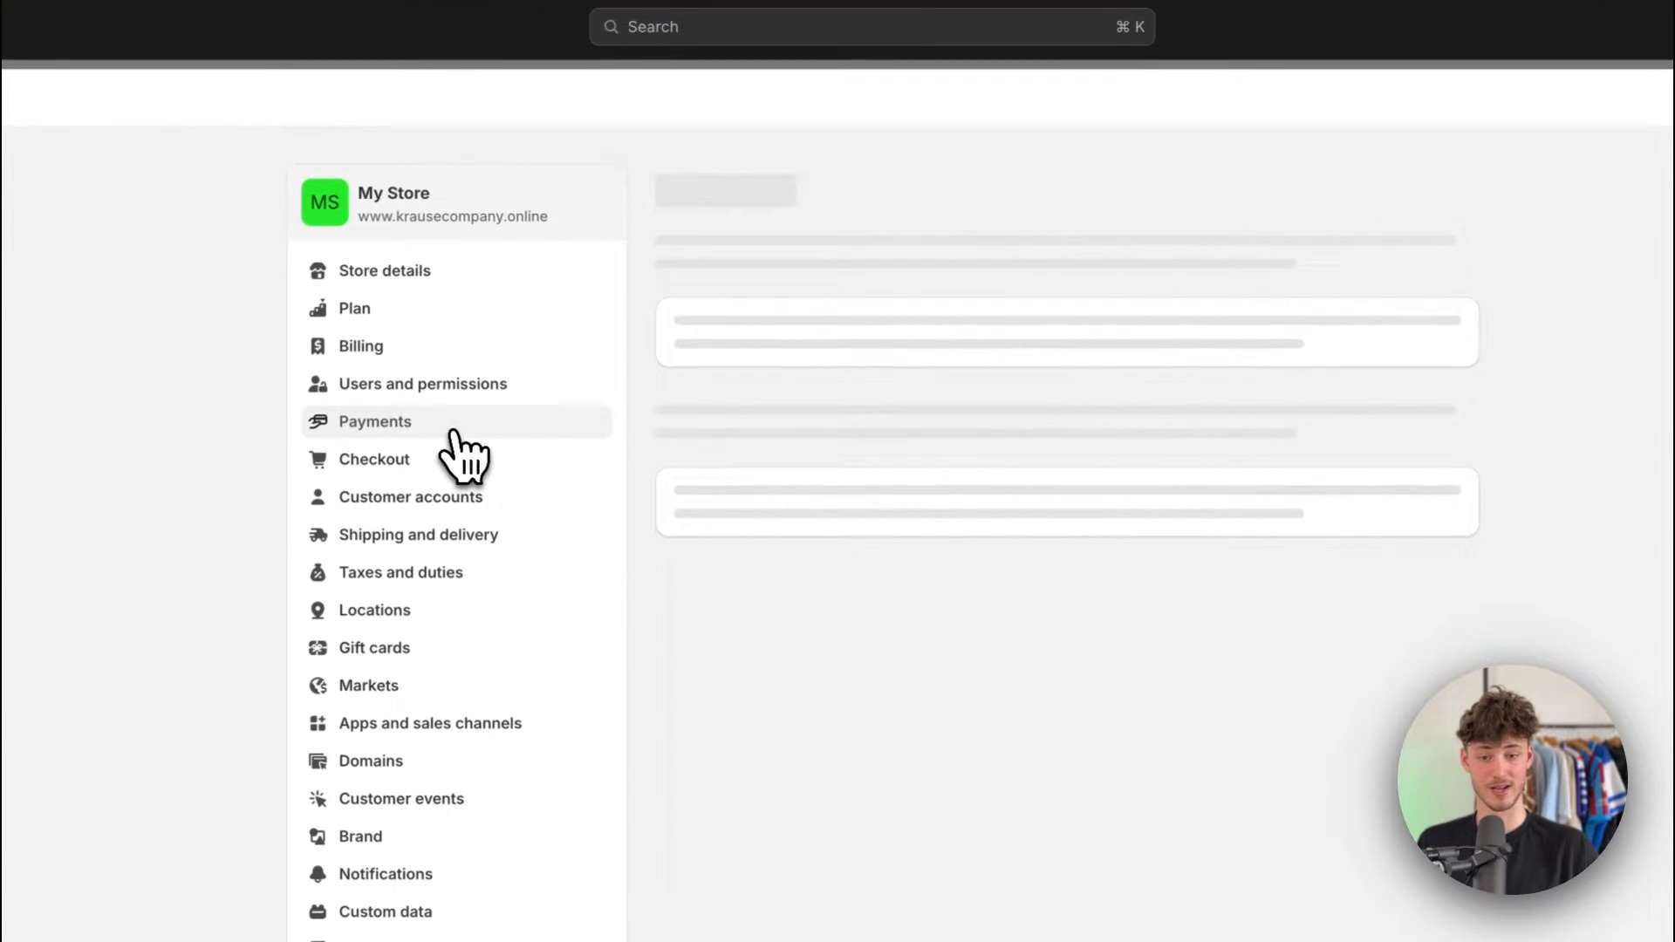
click(375, 421)
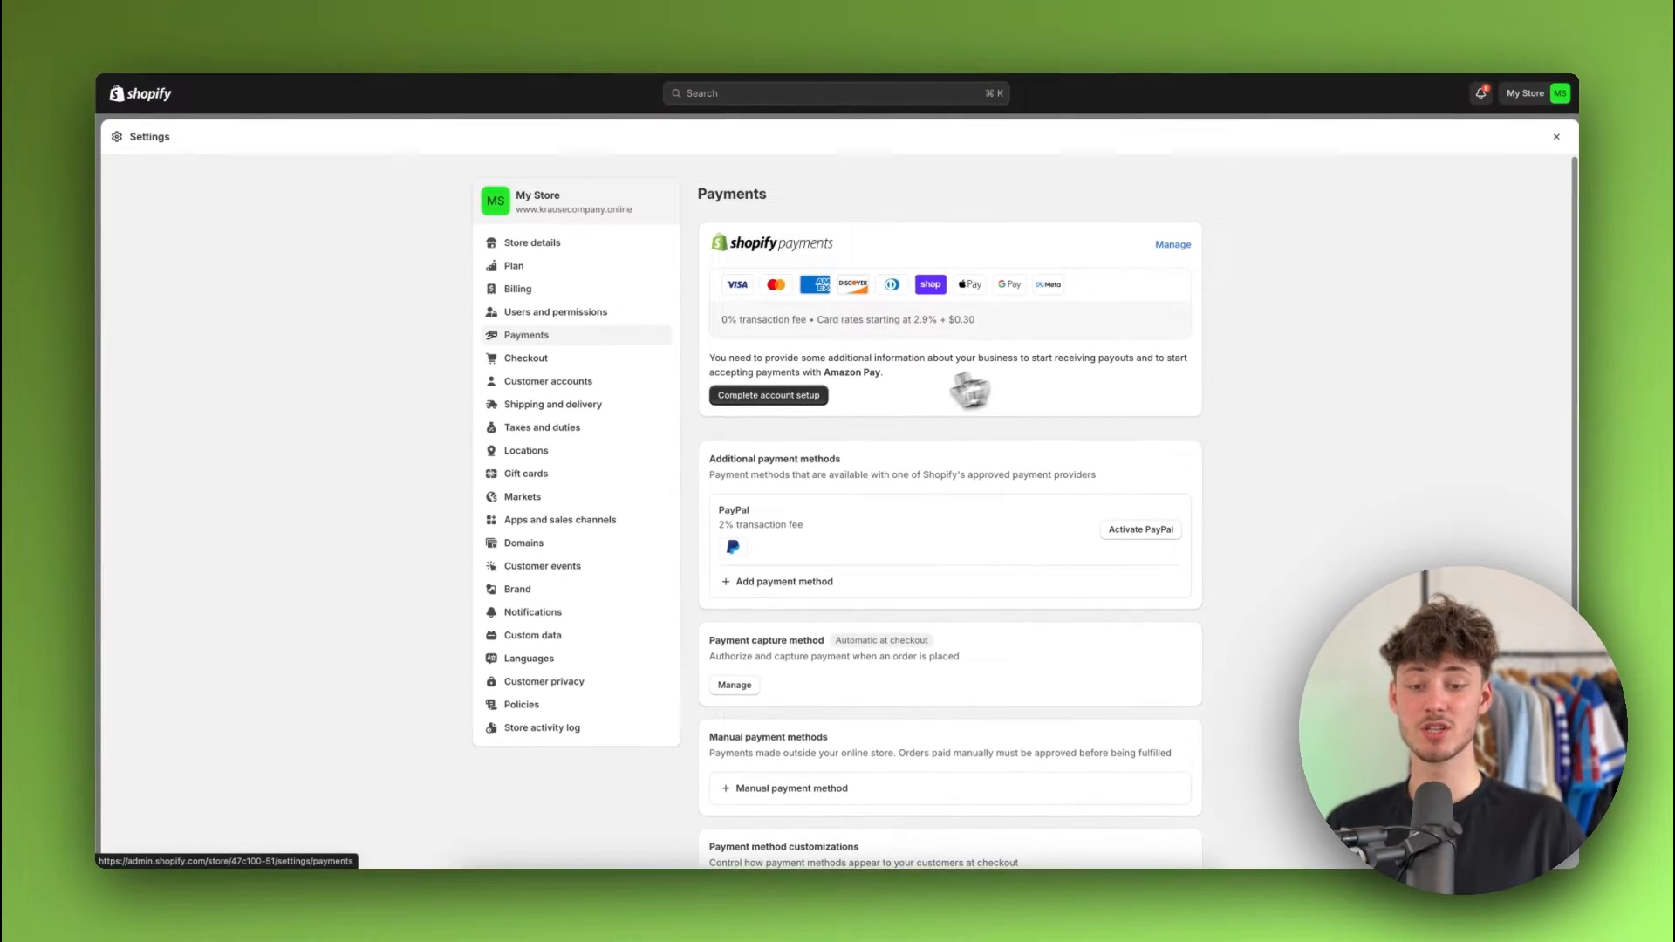
click(784, 581)
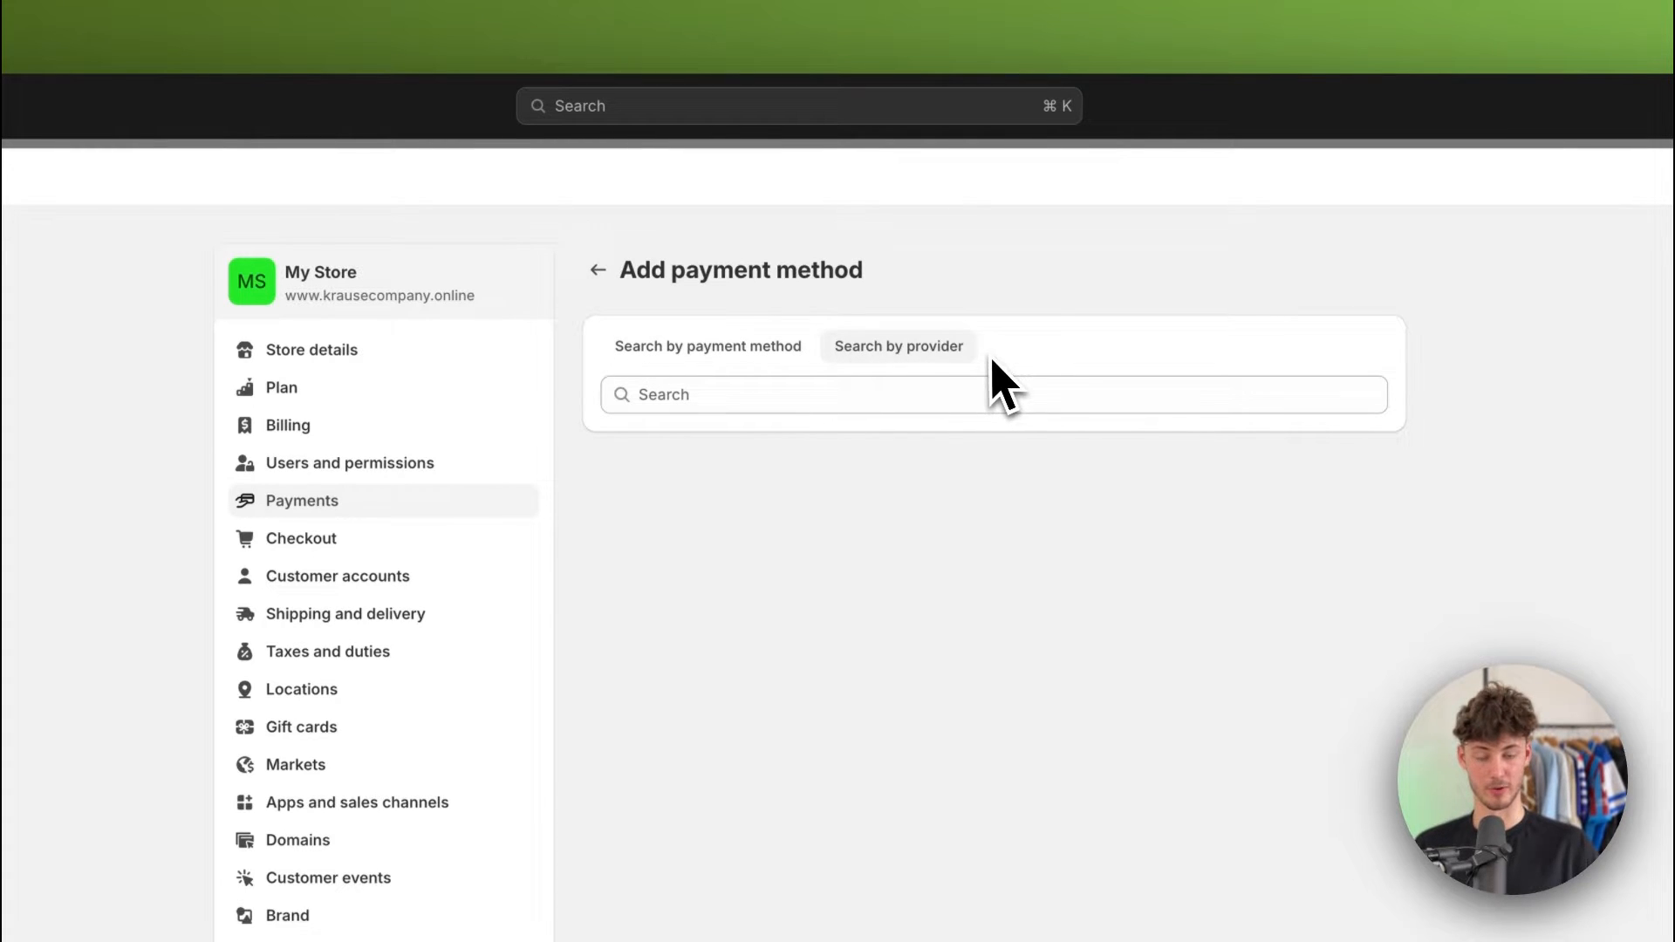
- Search providers for '2' and select 2Checkout Convert Plus (by Verifone)
text(2)
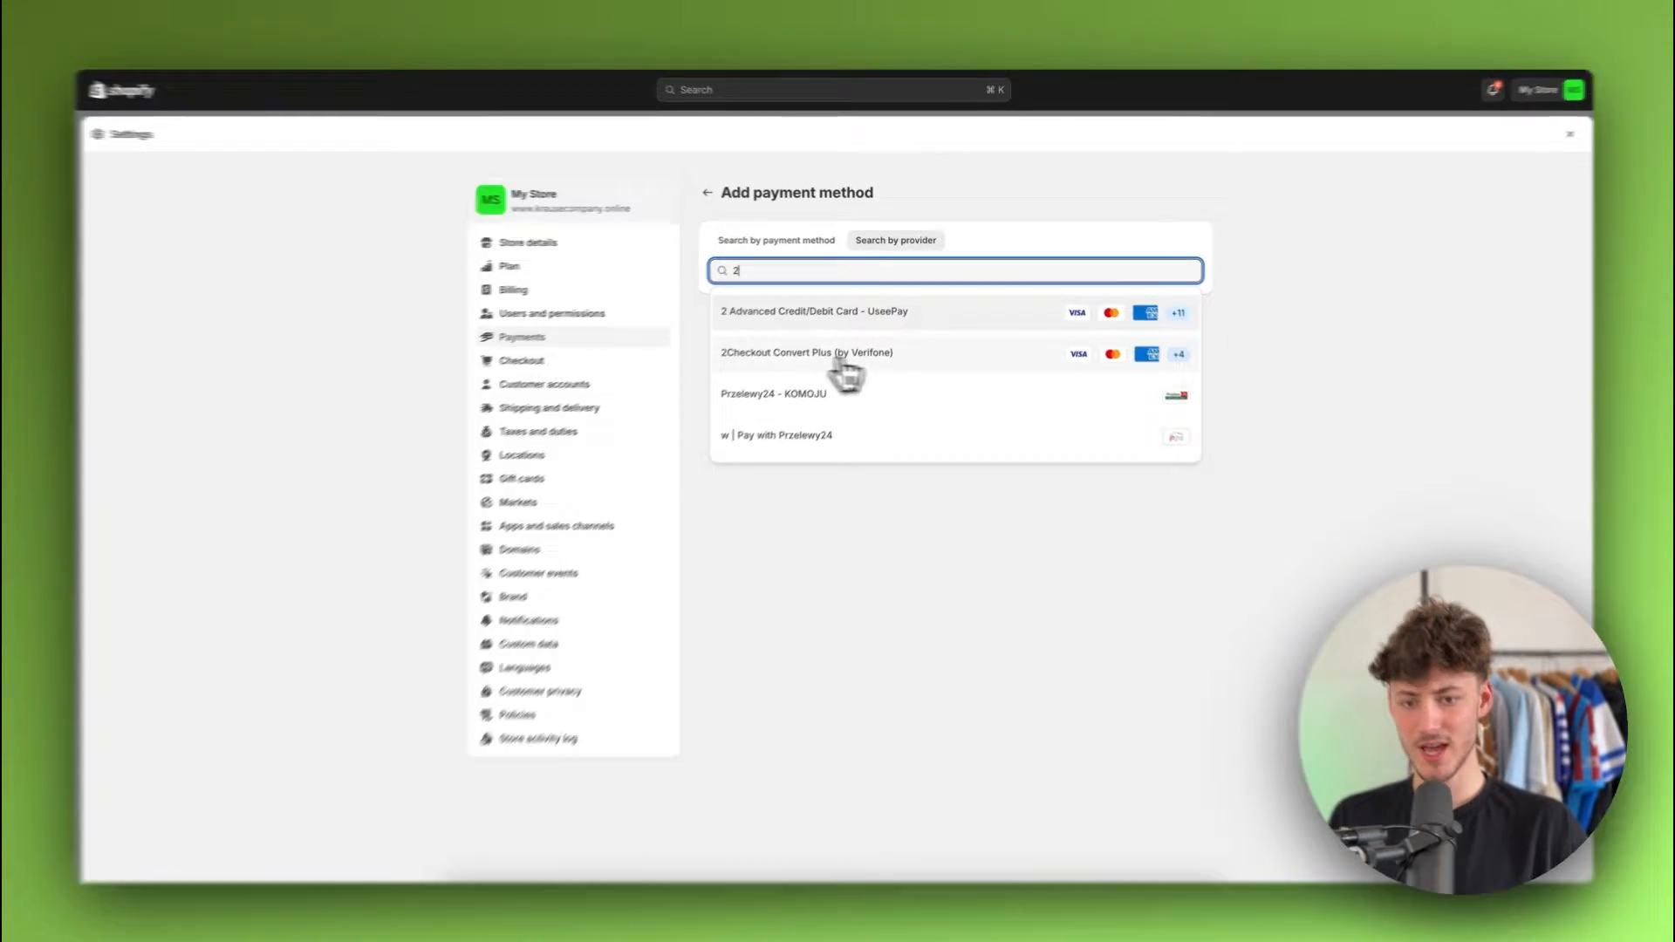
click(806, 352)
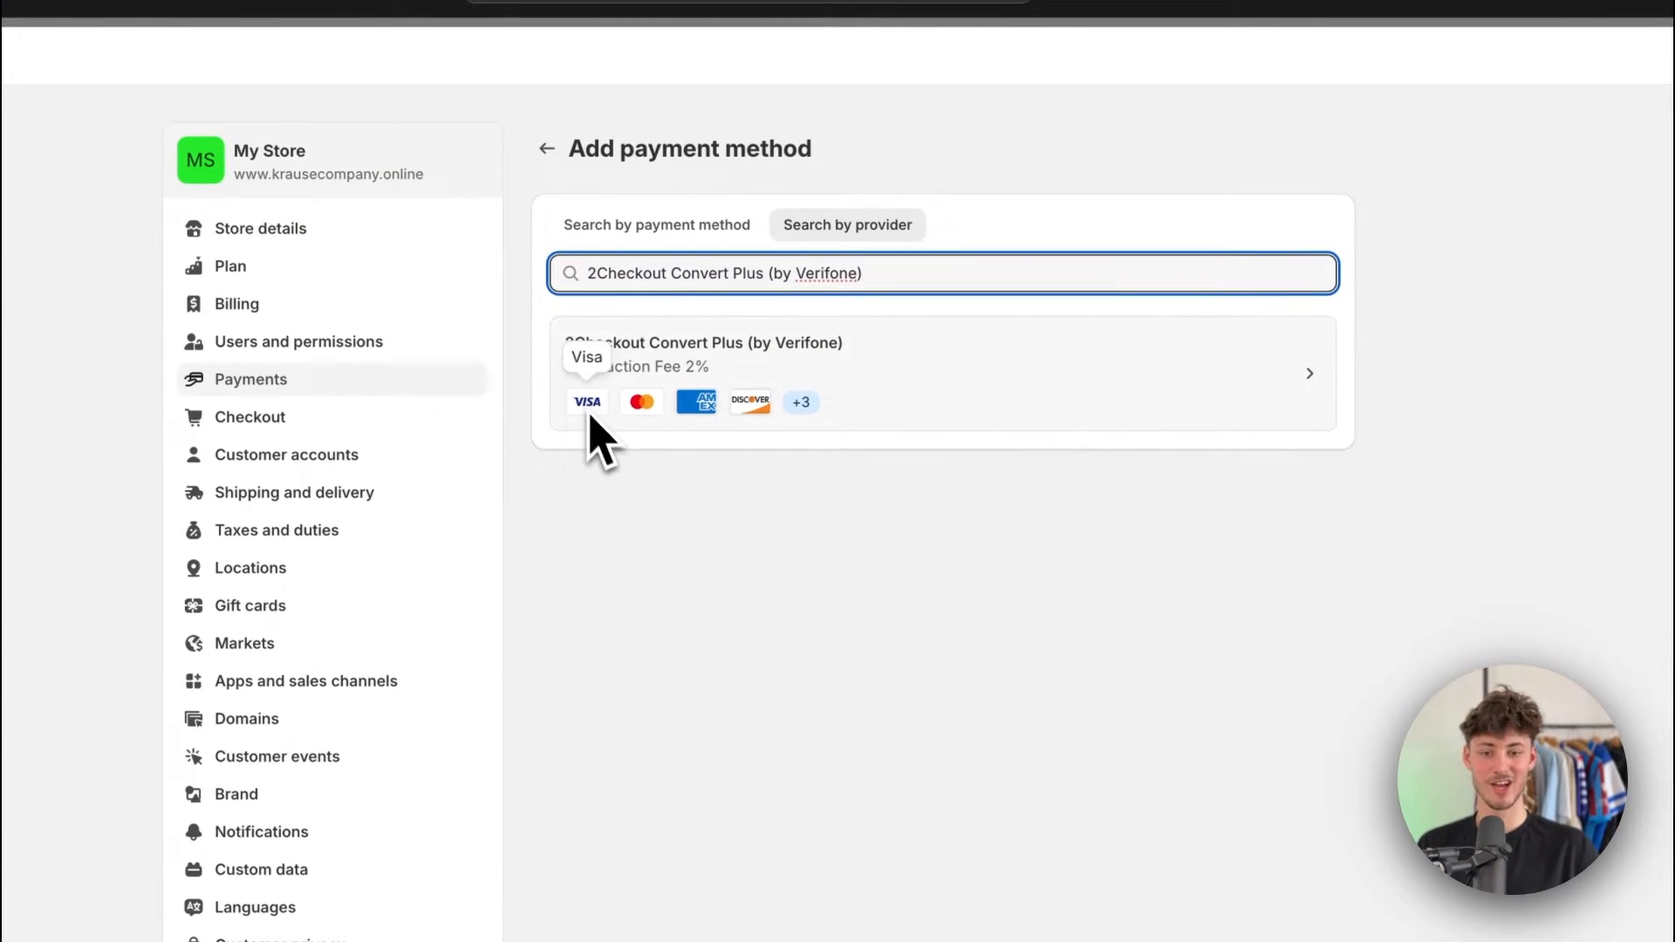
mouse_move(641, 417)
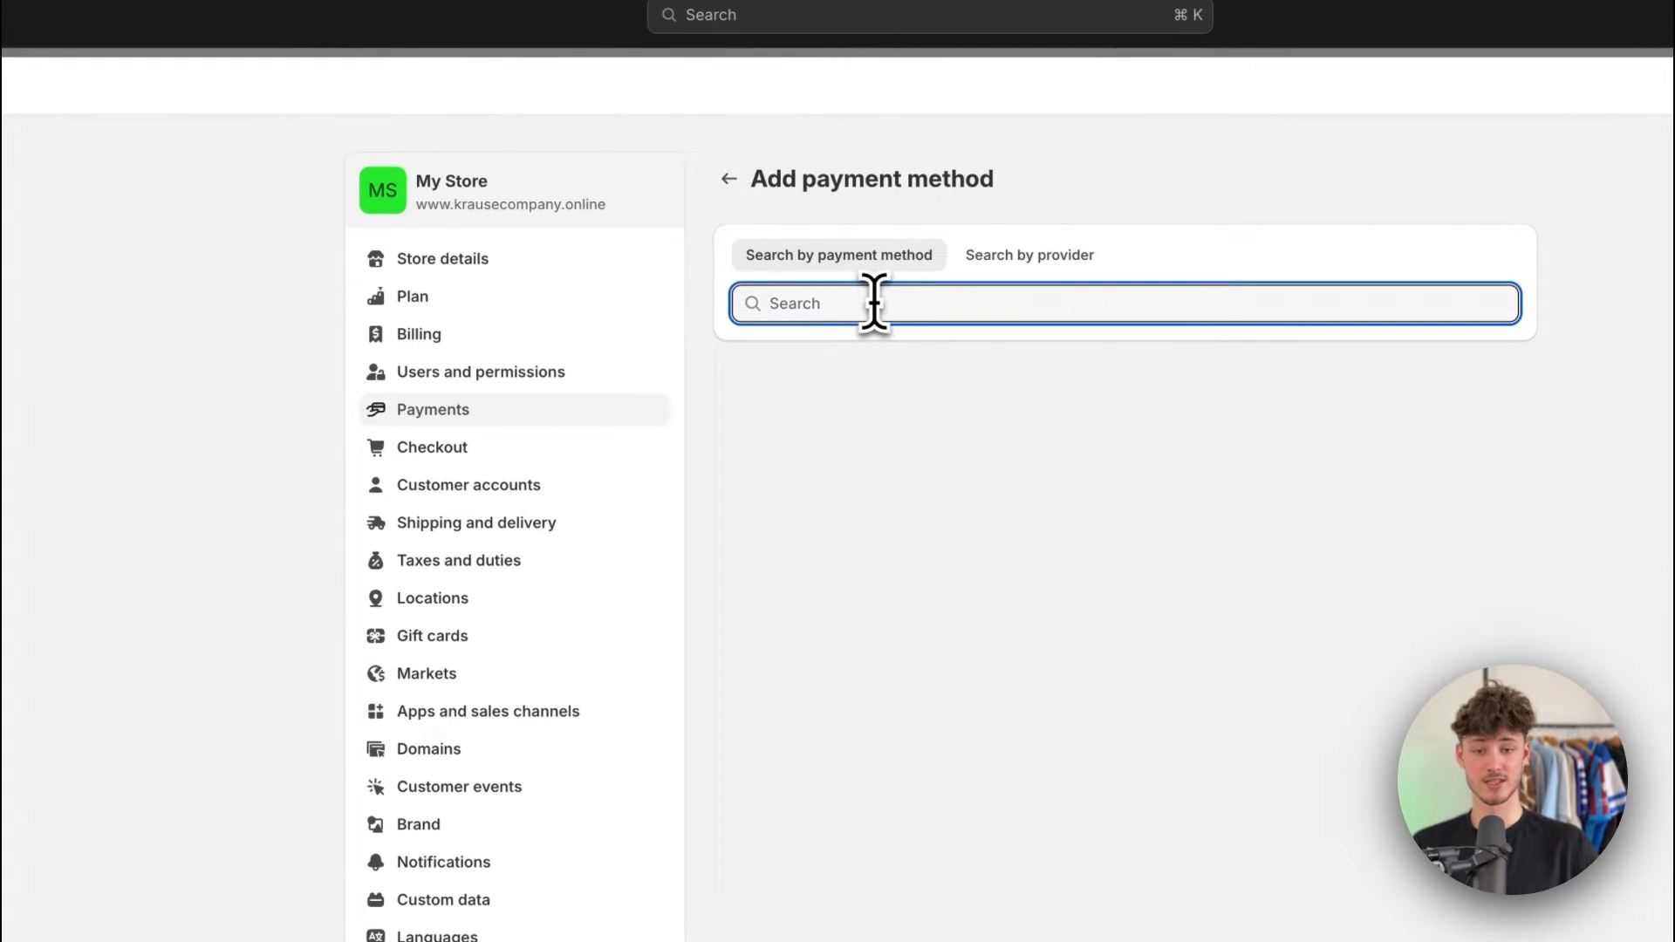
- Search 'Mast' for Mastercard and browse the 38 providers listed
text(Mast)
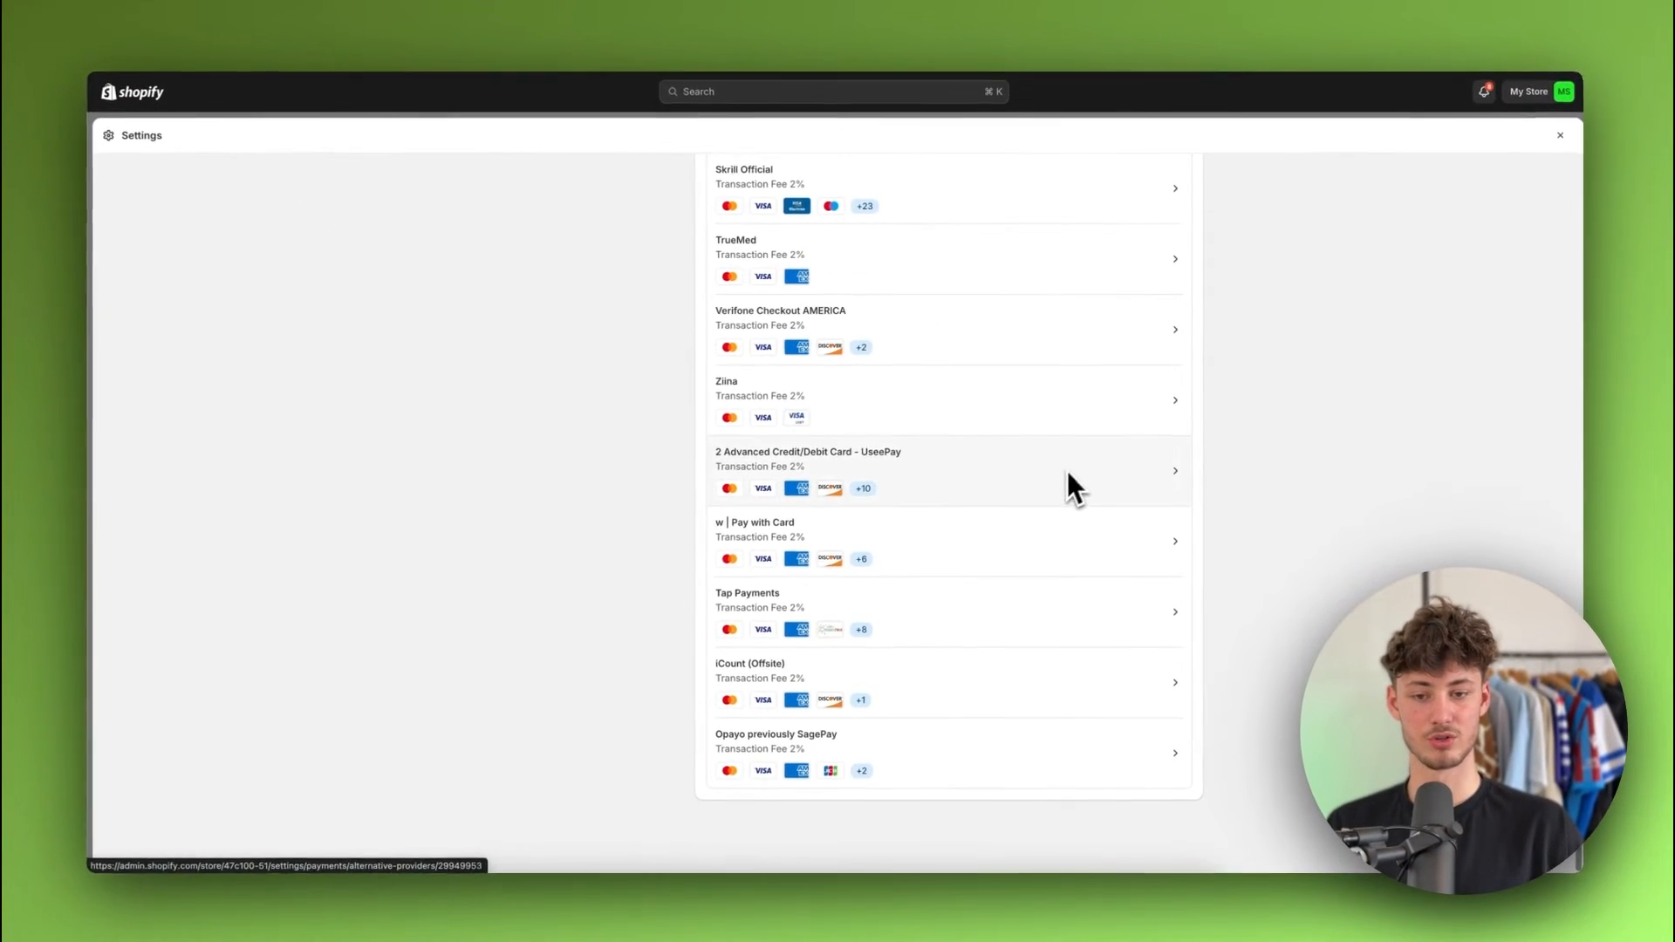
scroll(down, 3)
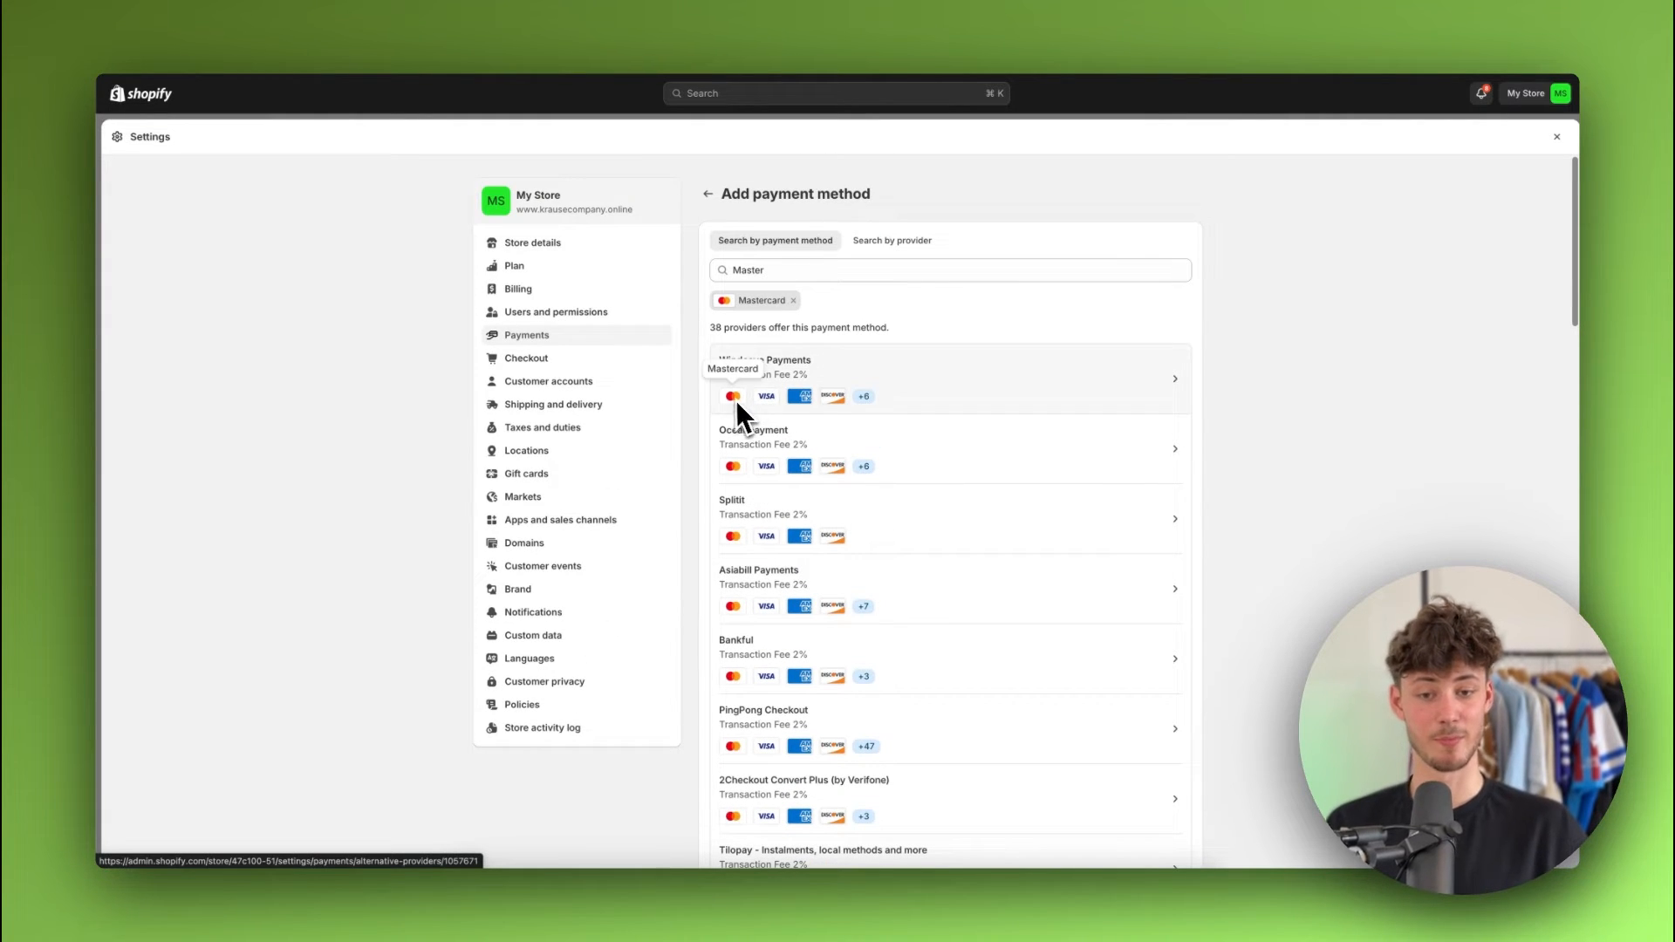
scroll(down, 3)
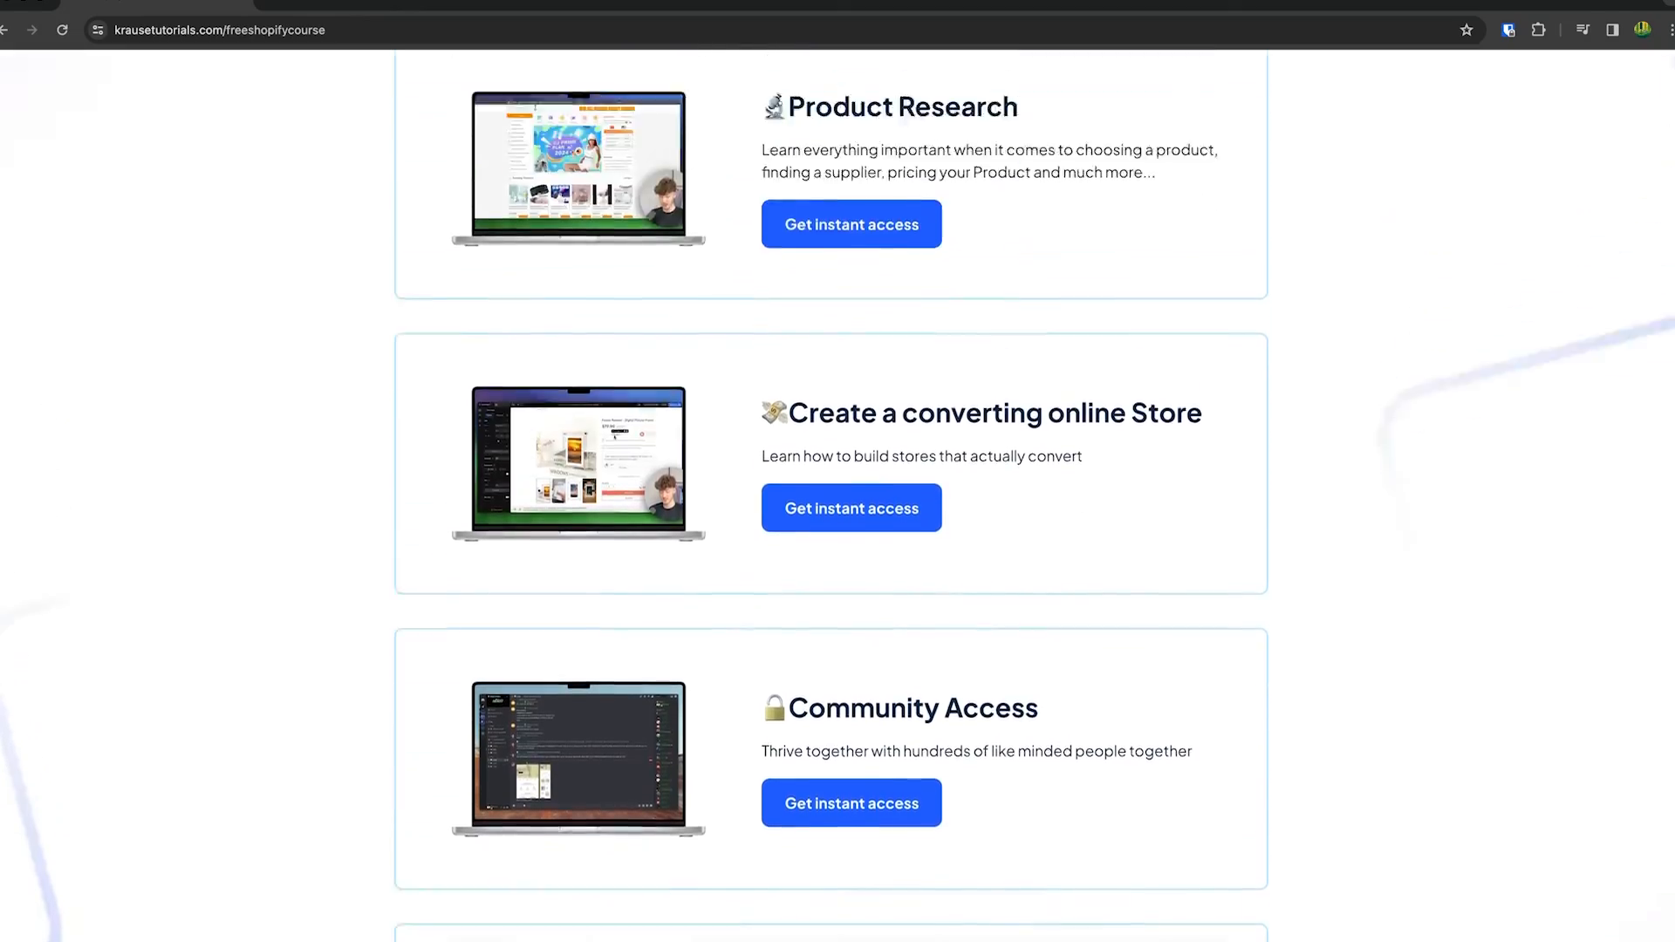
scroll(up, 3)
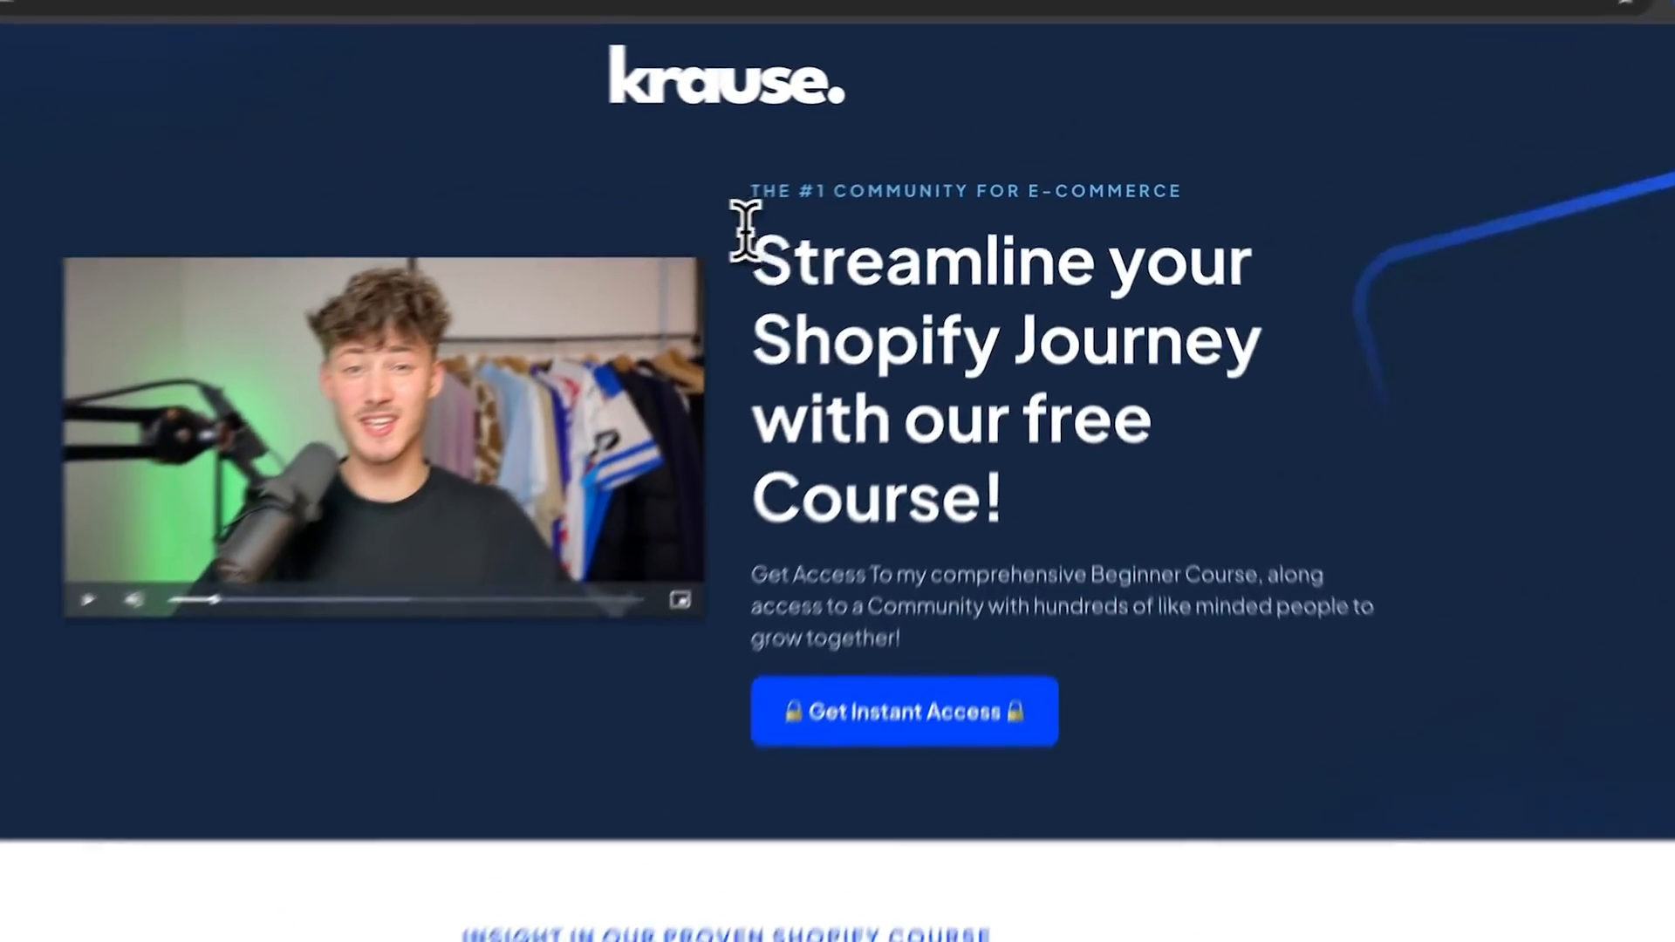